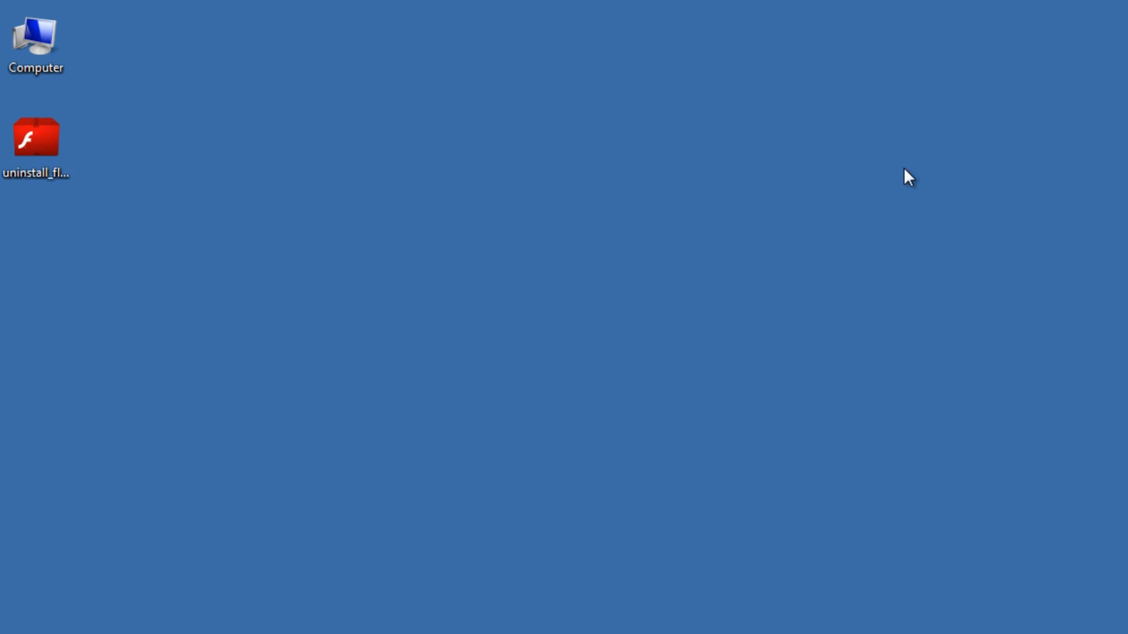
Run uninstall_flash from the desktop and uninstall Flash Player until the uninstaller closes.
left_click(36, 136)
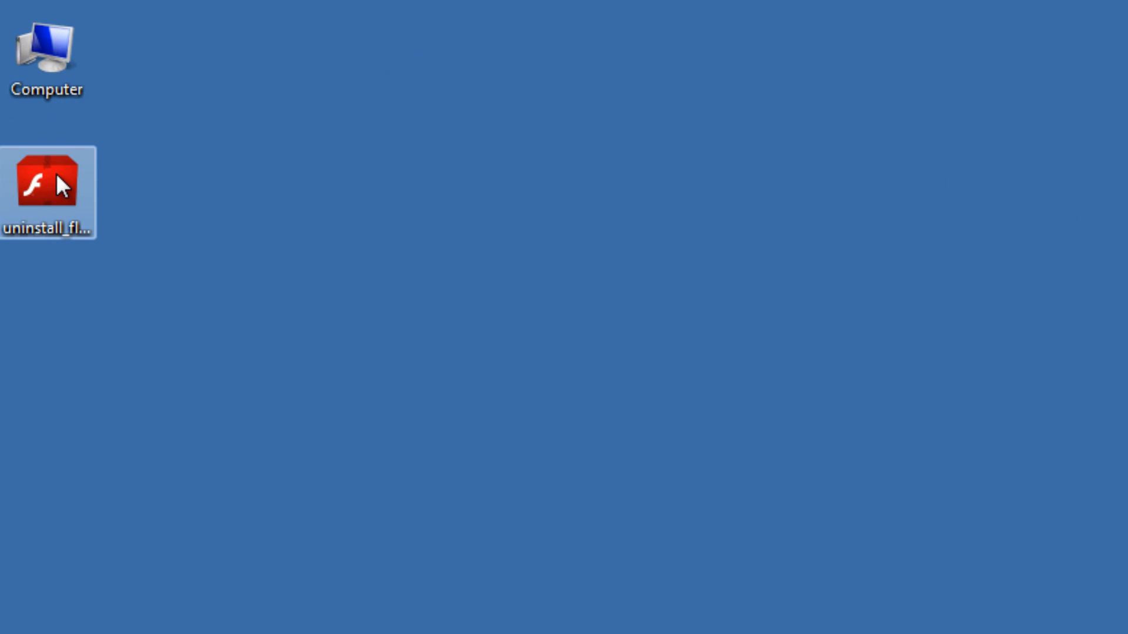
left_click(47, 183)
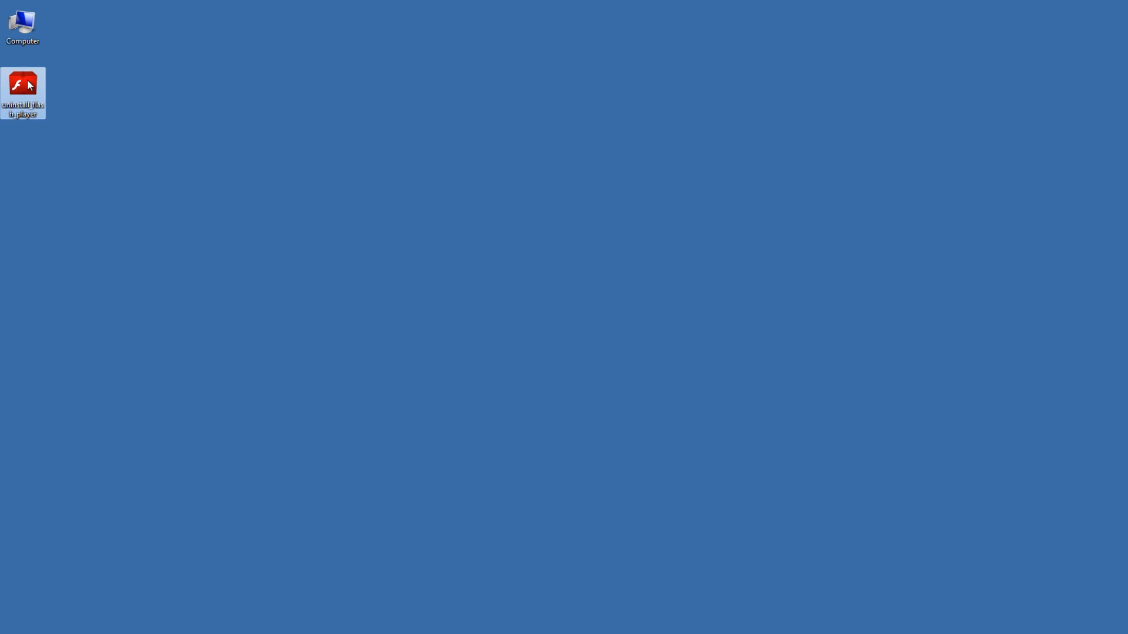
double_click(22, 84)
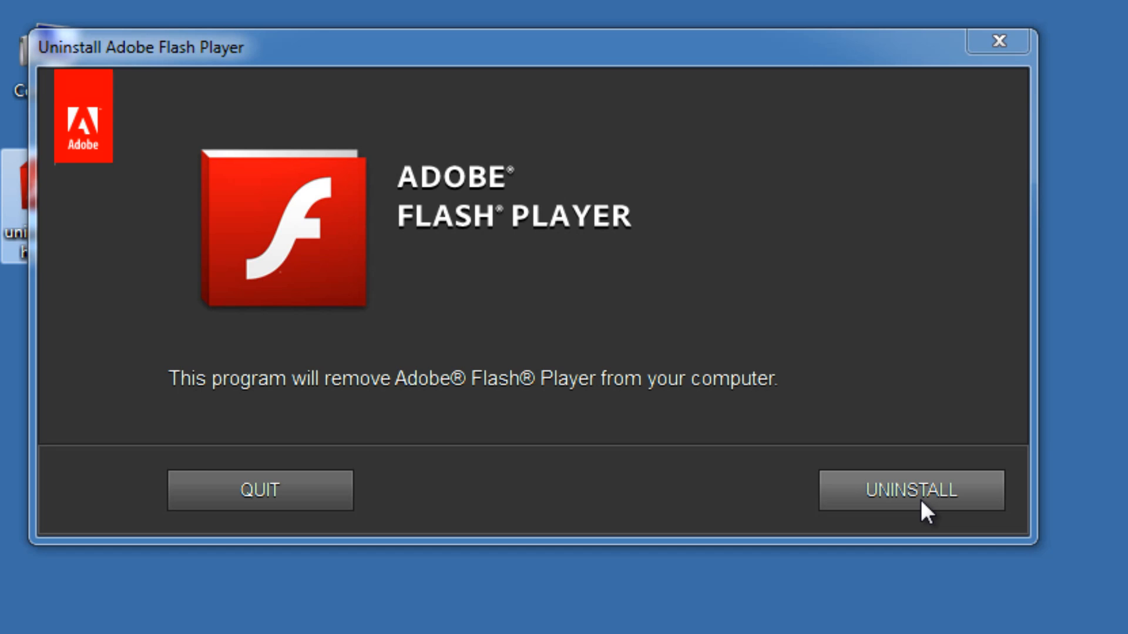
left_click(910, 491)
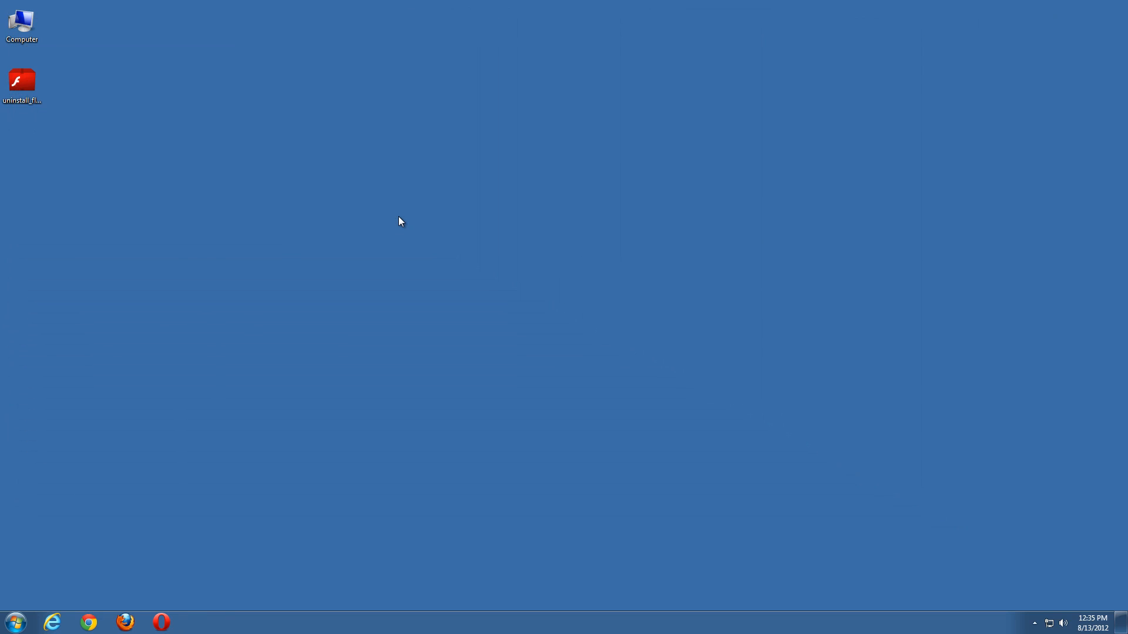
left_click(21, 81)
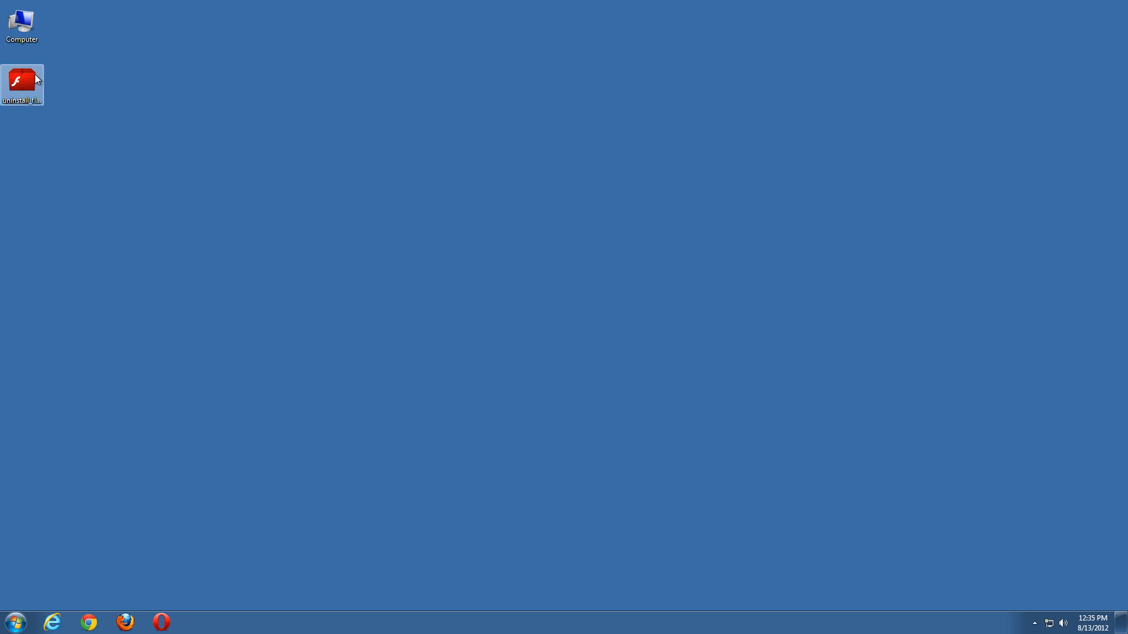
mouse_move(724, 379)
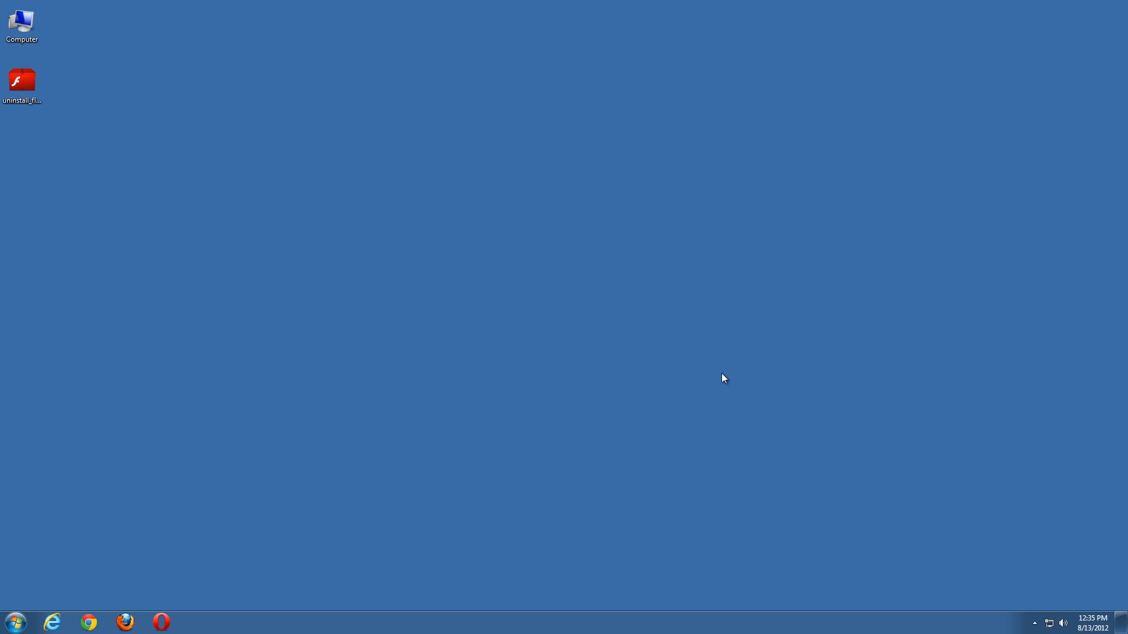
mouse_move(231, 203)
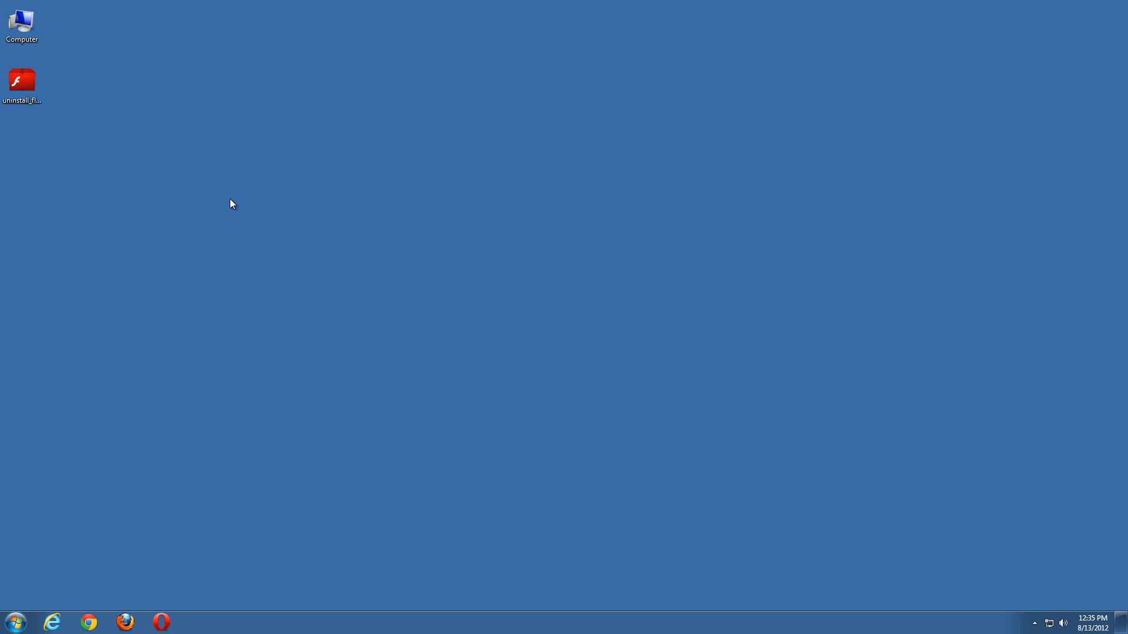
mouse_move(643, 293)
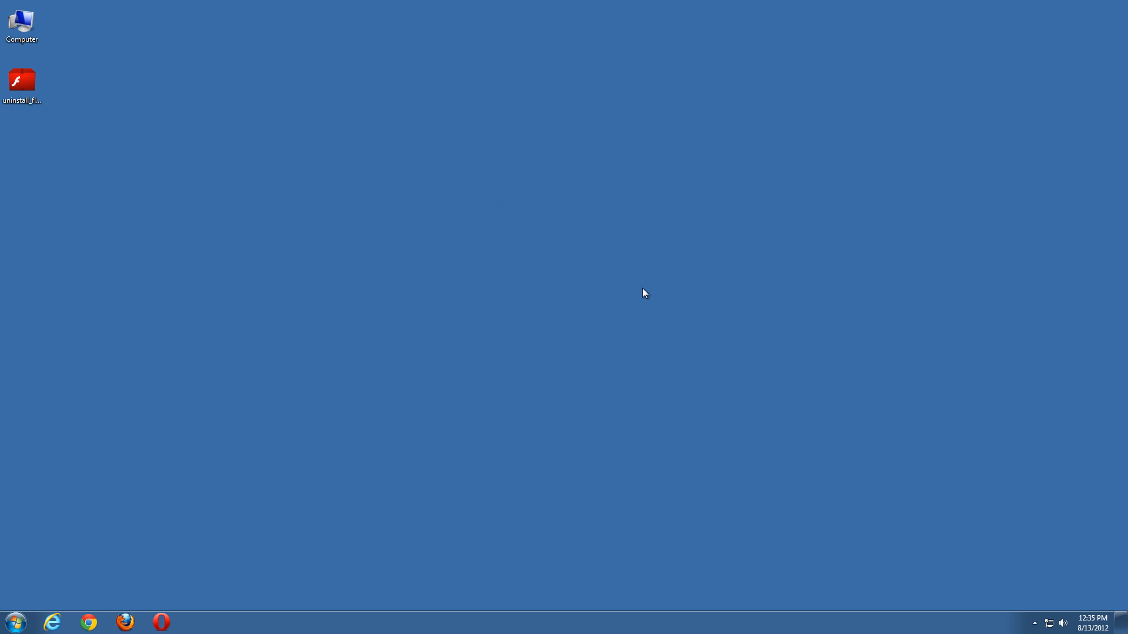
left_click(21, 23)
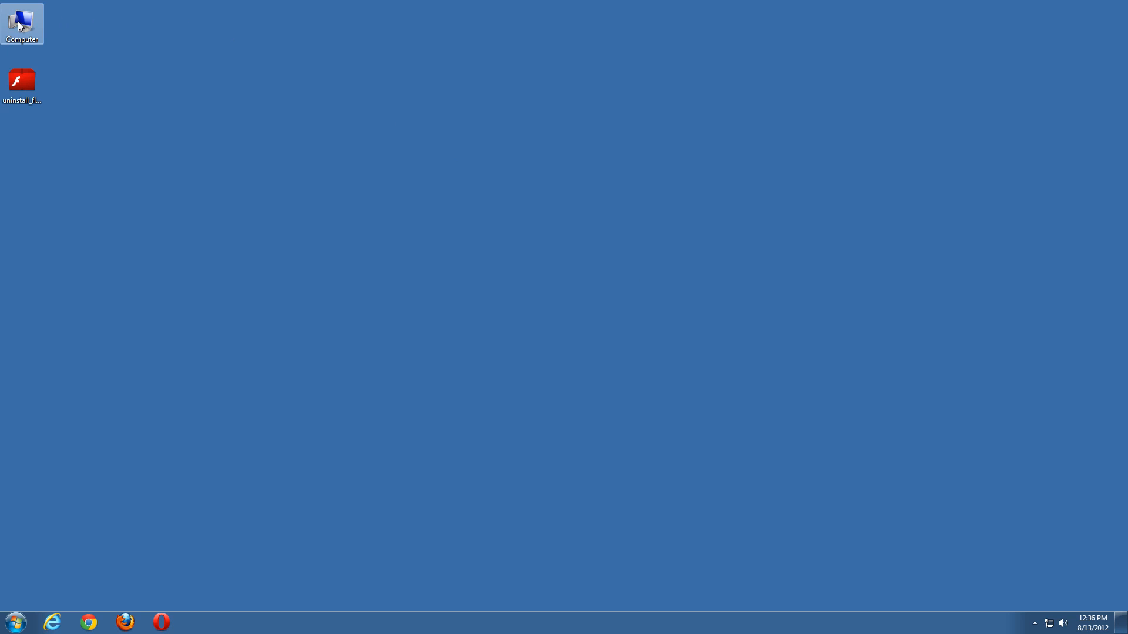
Browse from Computer into Boot (C:) and then the Windows folder, scrolled to the System folders.
double_click(21, 19)
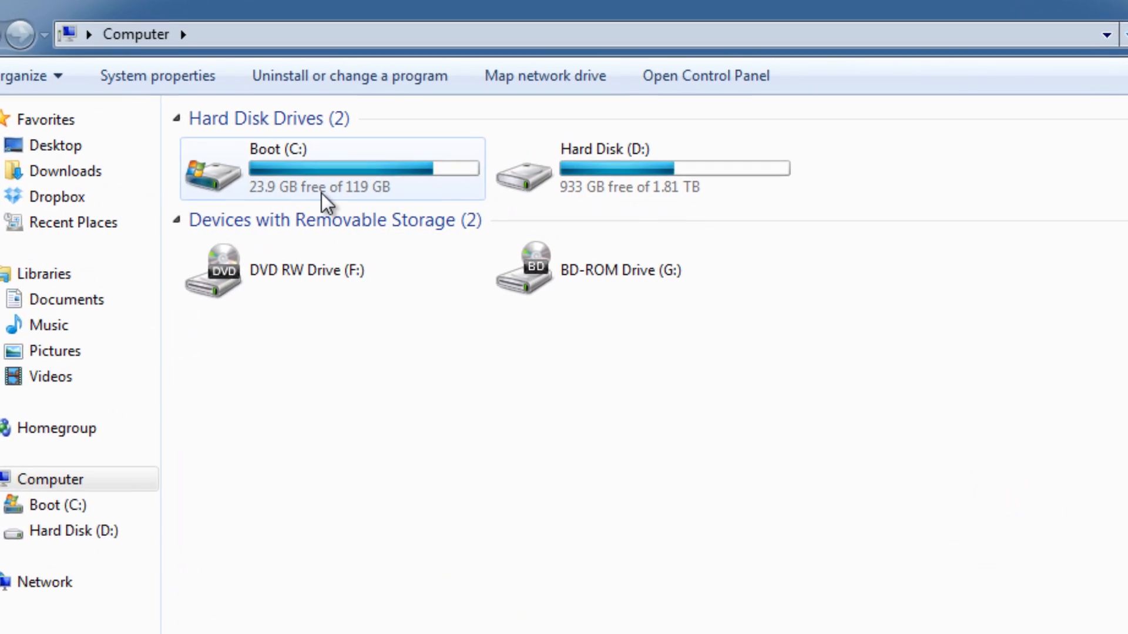
double_click(332, 169)
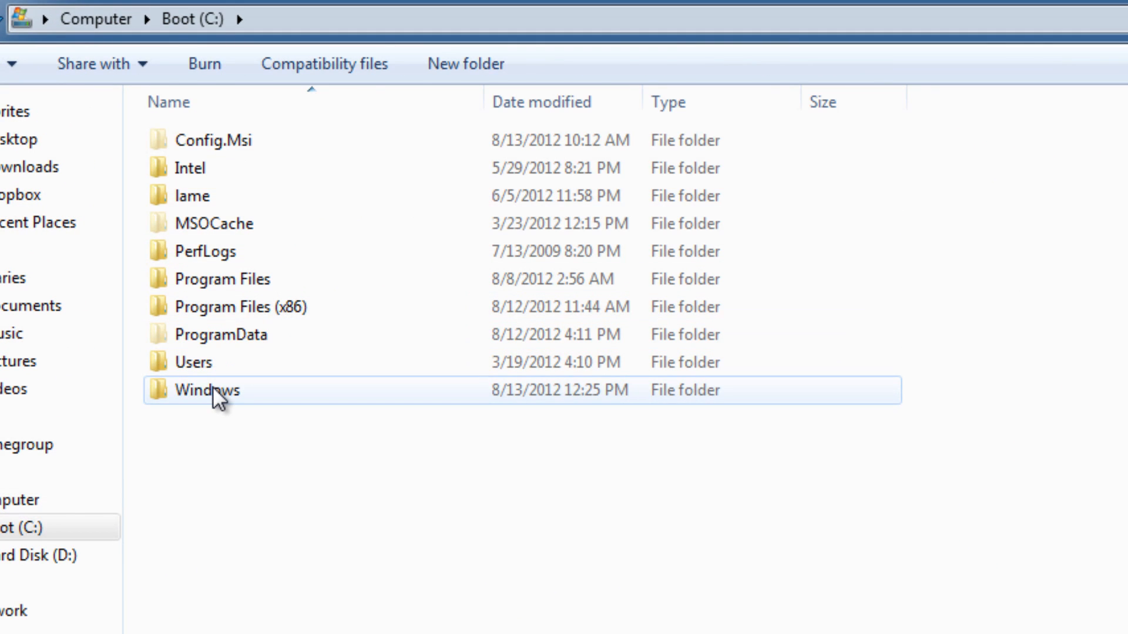
double_click(207, 390)
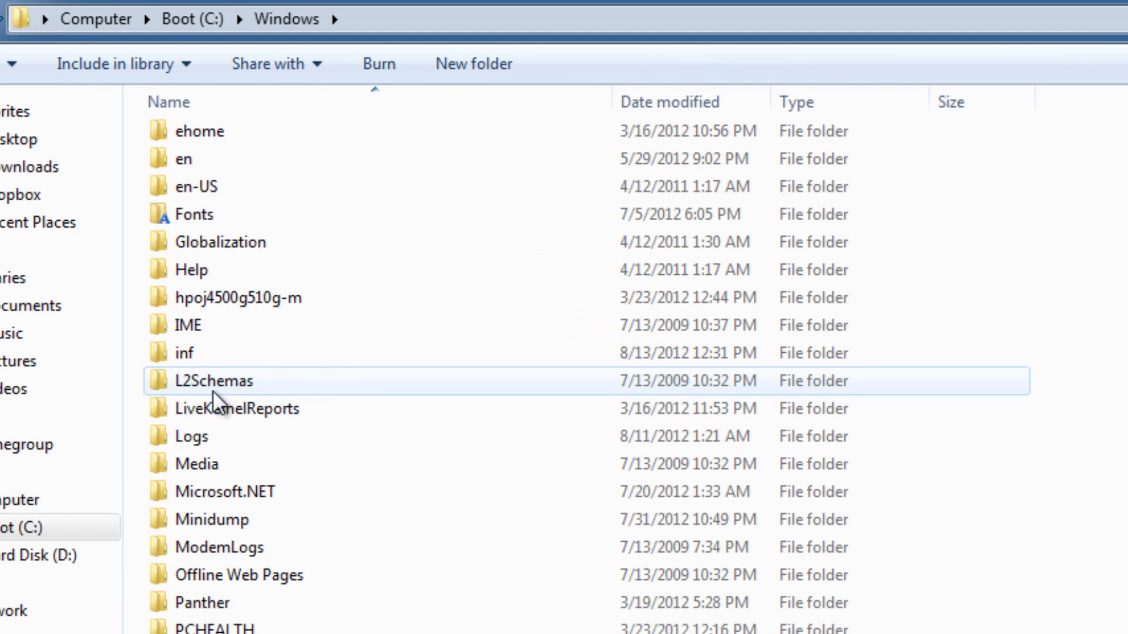
scroll("down", 3)
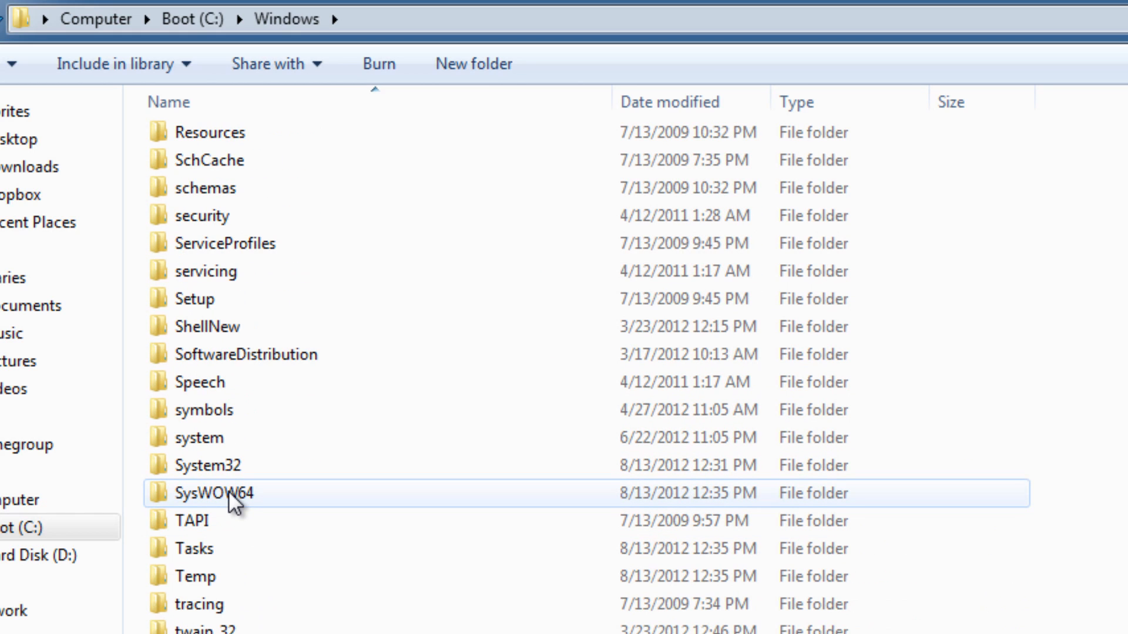
Locate the System32 and SysWOW64 folders, leaving SysWOW64 selected.
left_click(220, 492)
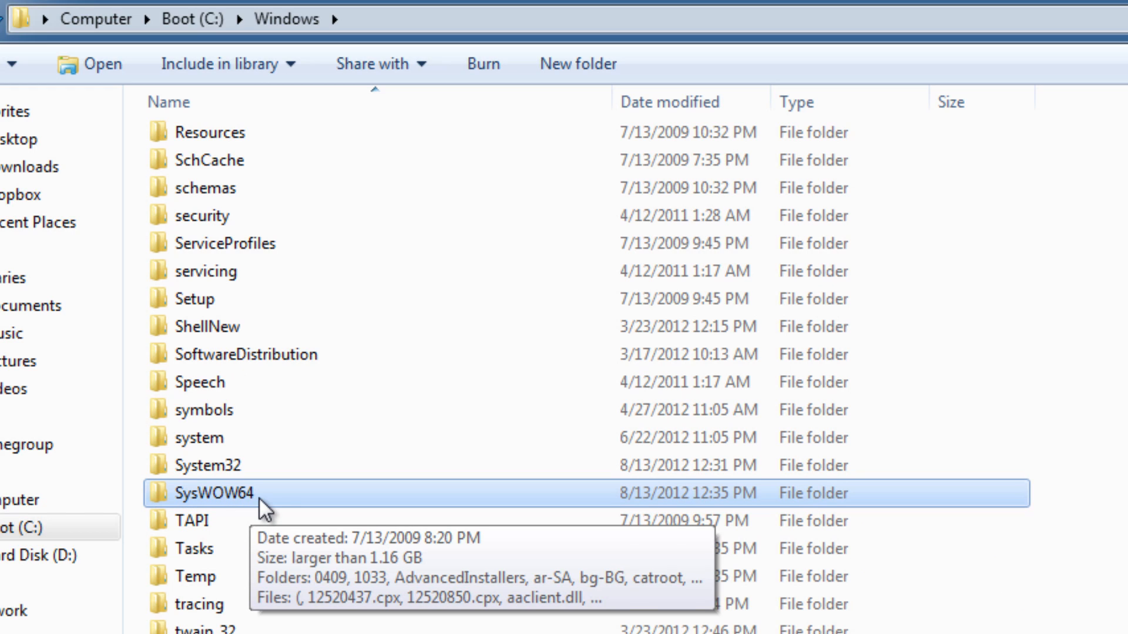
left_click(216, 465)
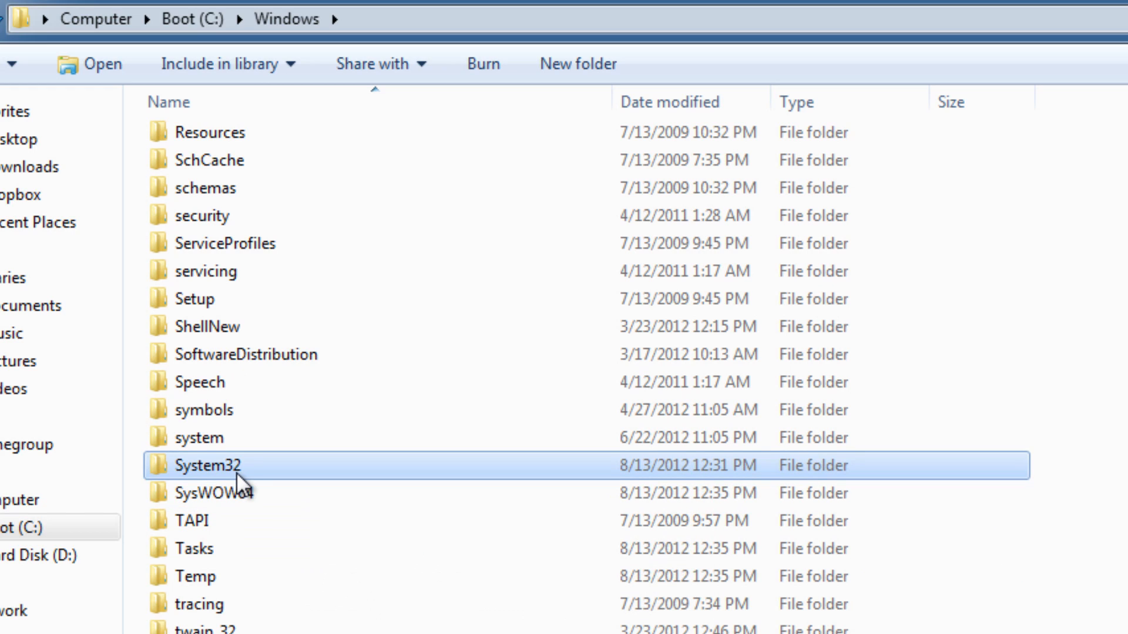
left_click(216, 492)
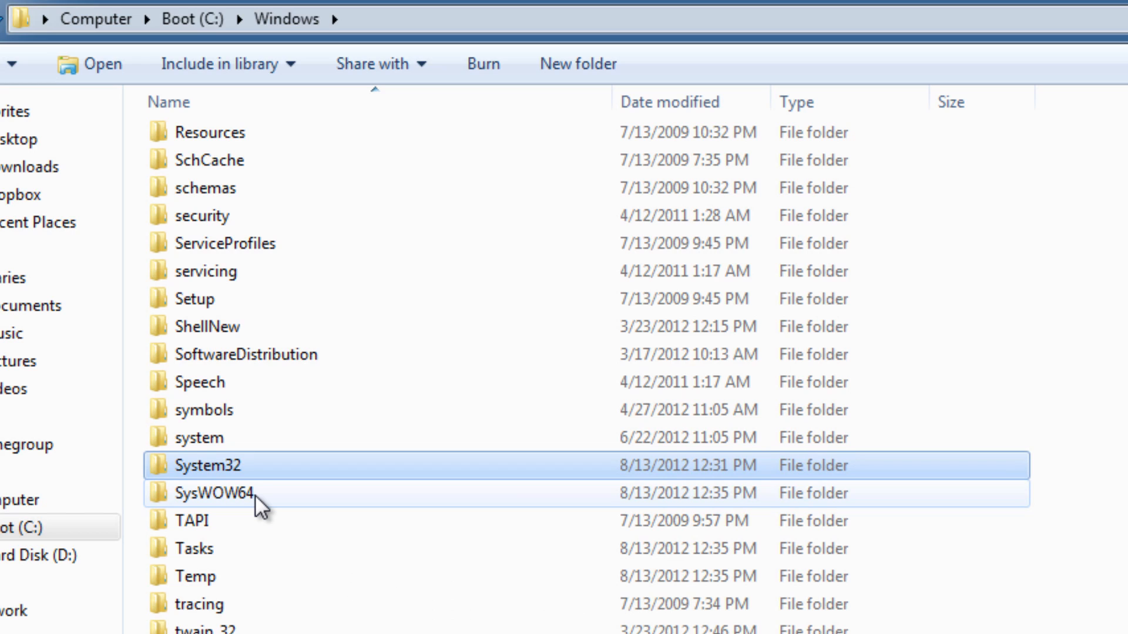
left_click(216, 494)
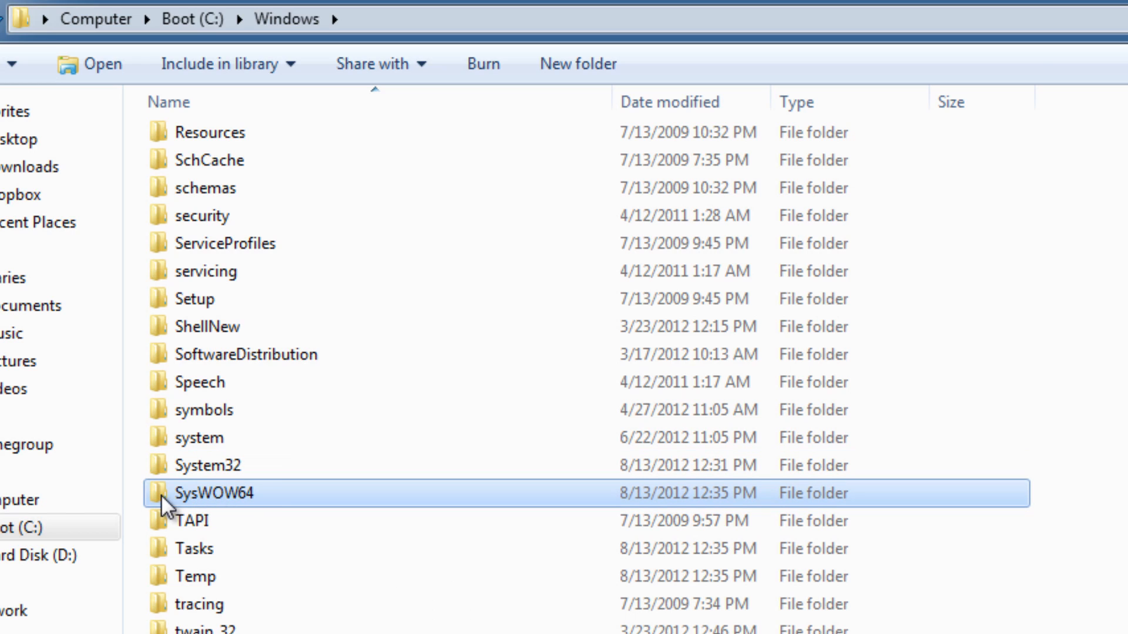
mouse_move(205, 507)
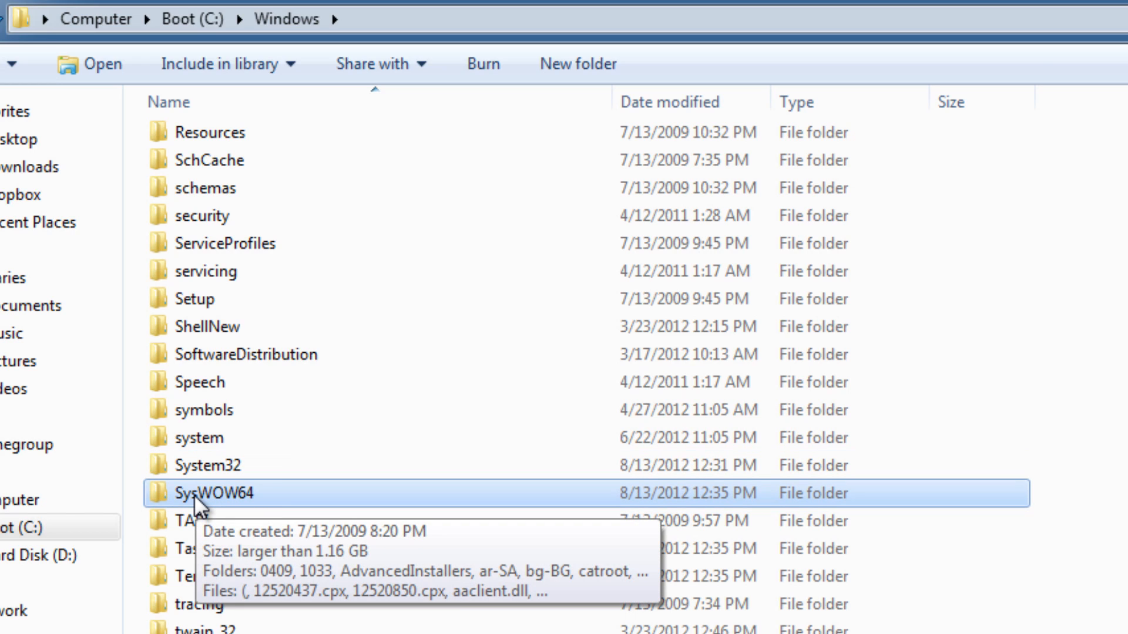
mouse_move(329, 502)
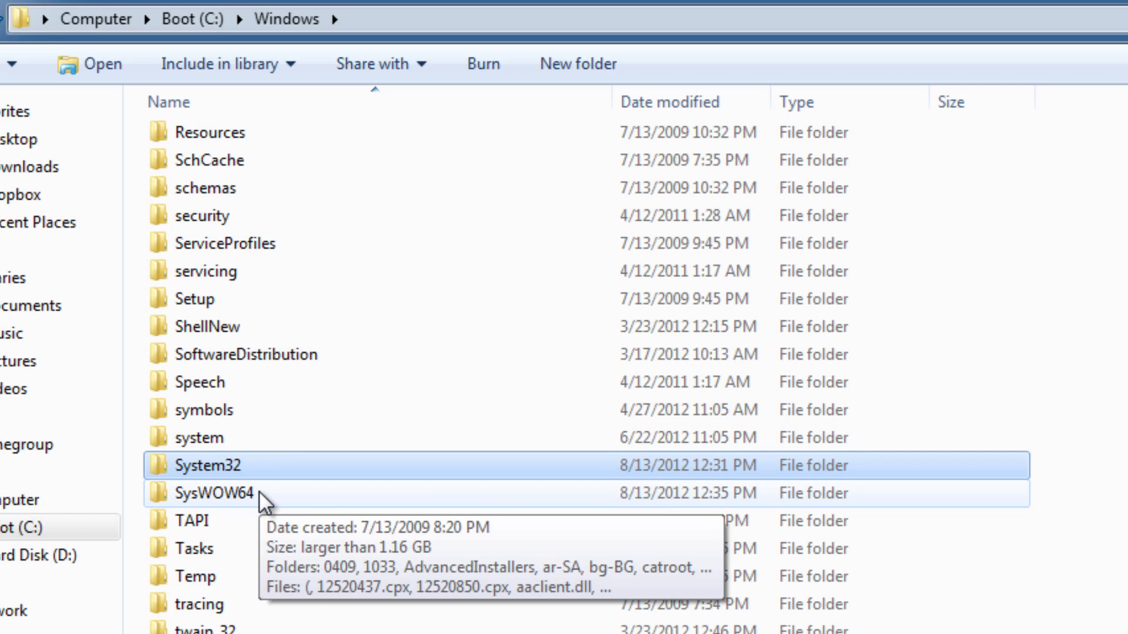
left_click(209, 493)
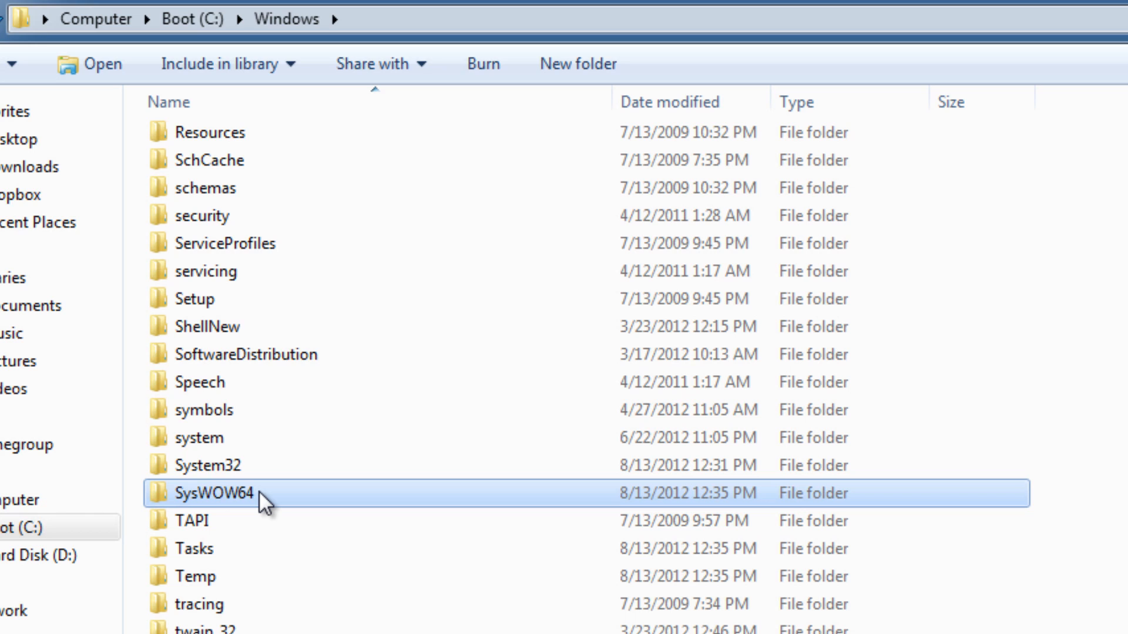
Go into SysWOW64\Macromed\Flash.
double_click(231, 493)
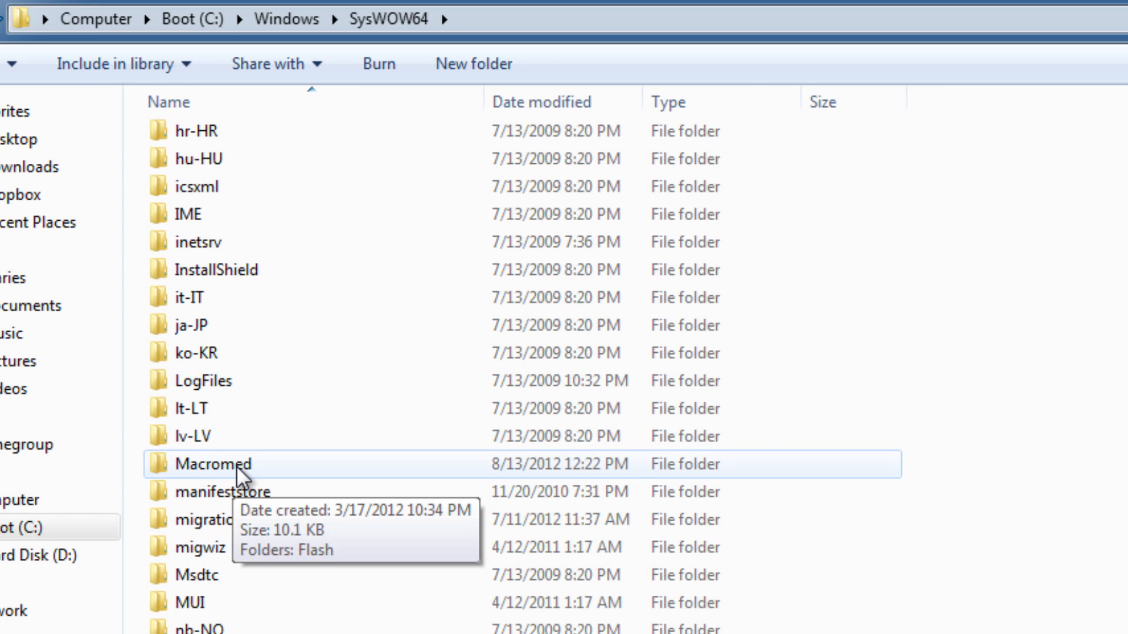
double_click(213, 464)
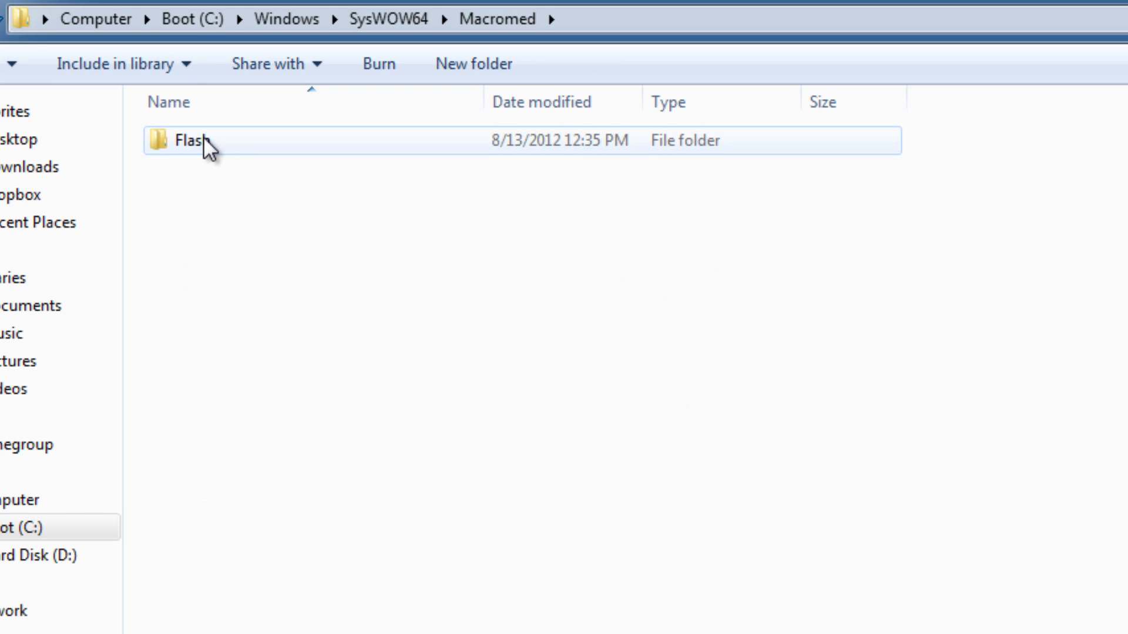
double_click(189, 140)
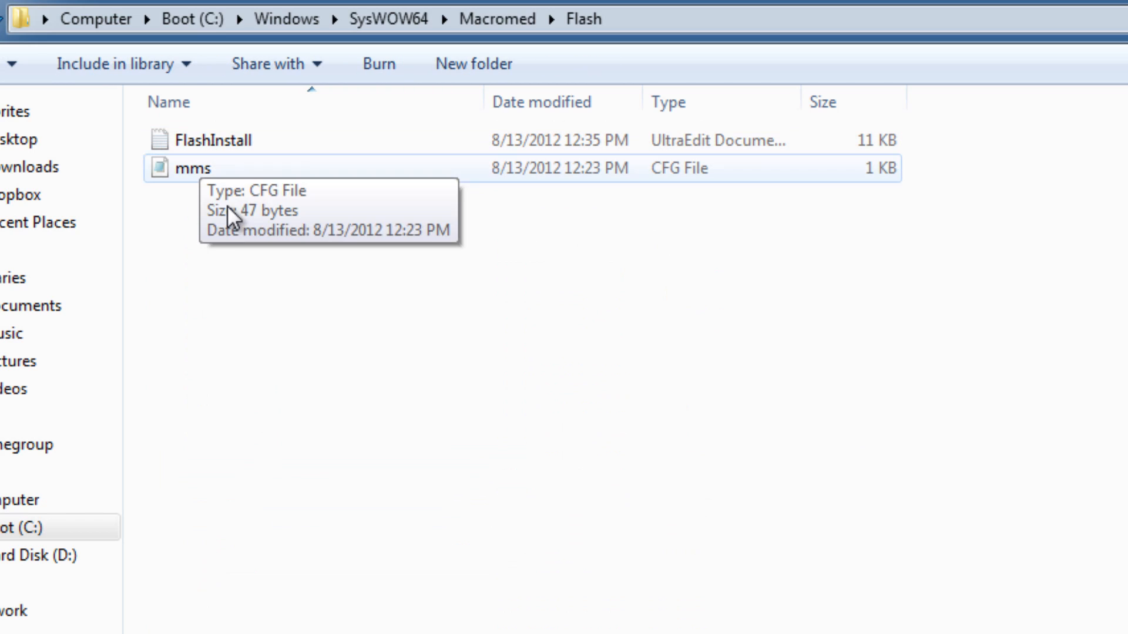
mouse_move(270, 434)
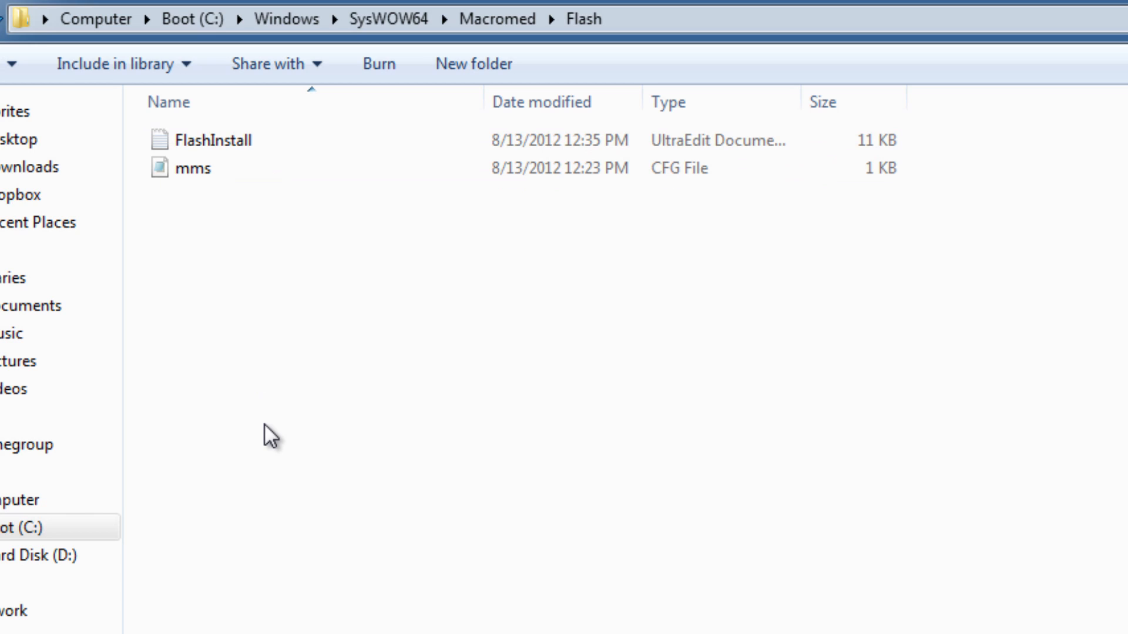
Delete the FlashInstall and mms files, confirming and granting administrator permission.
left_click(191, 168)
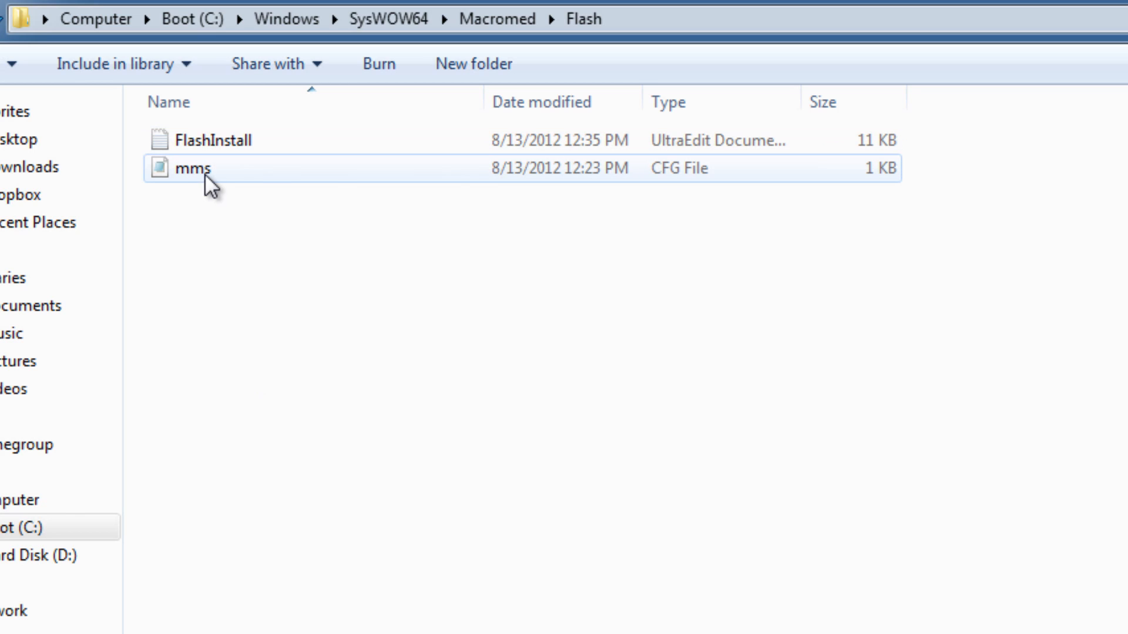
mouse_move(230, 181)
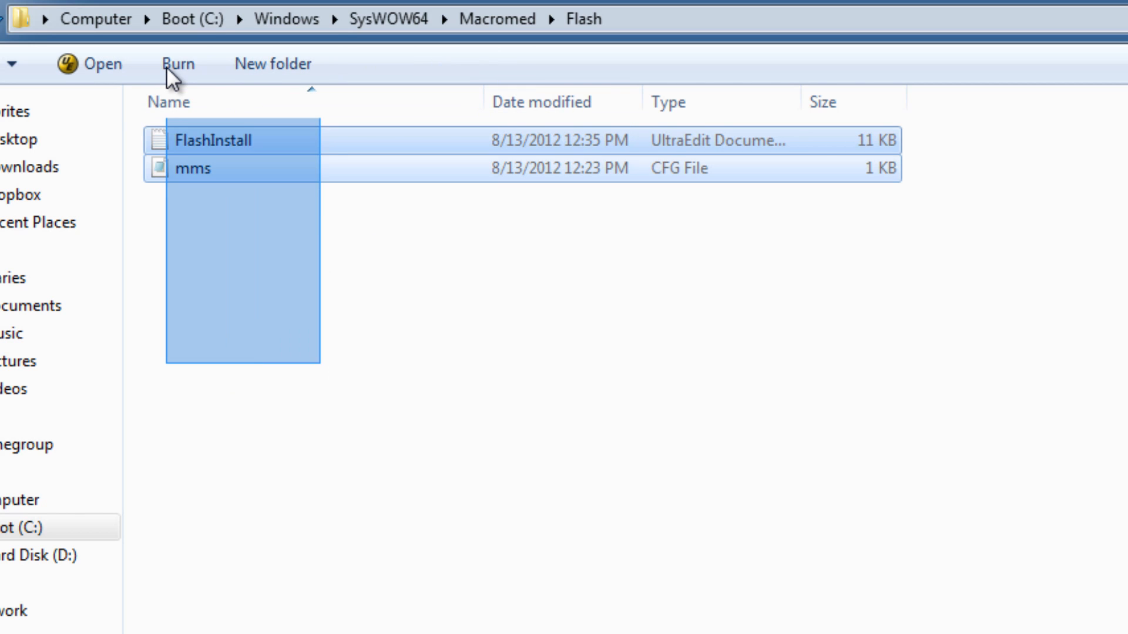
key("Delete")
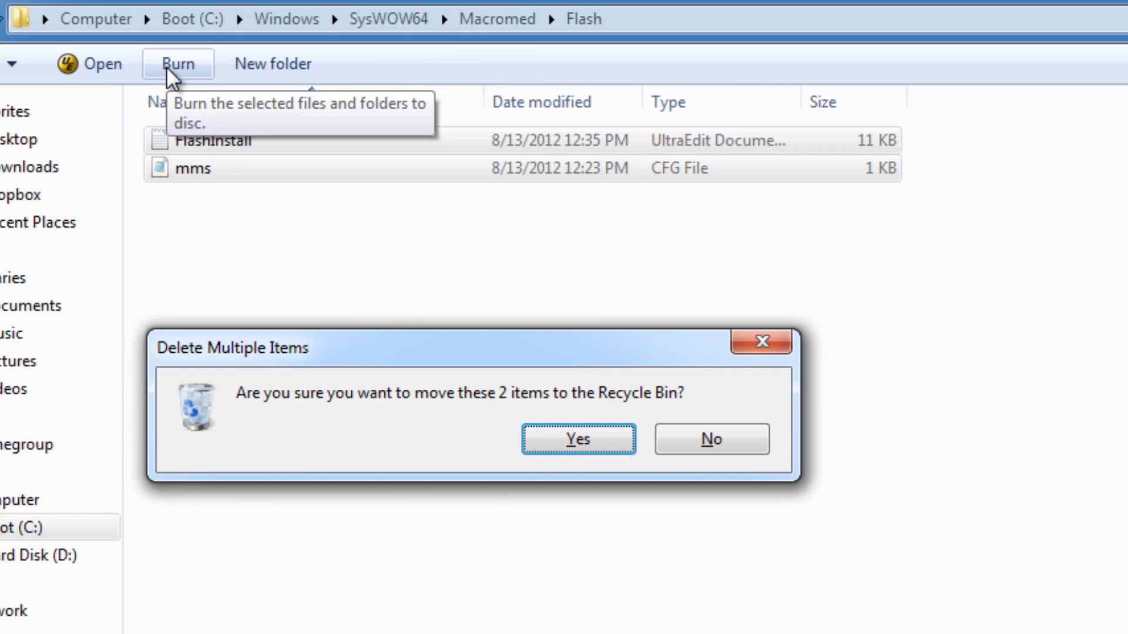
left_click(578, 438)
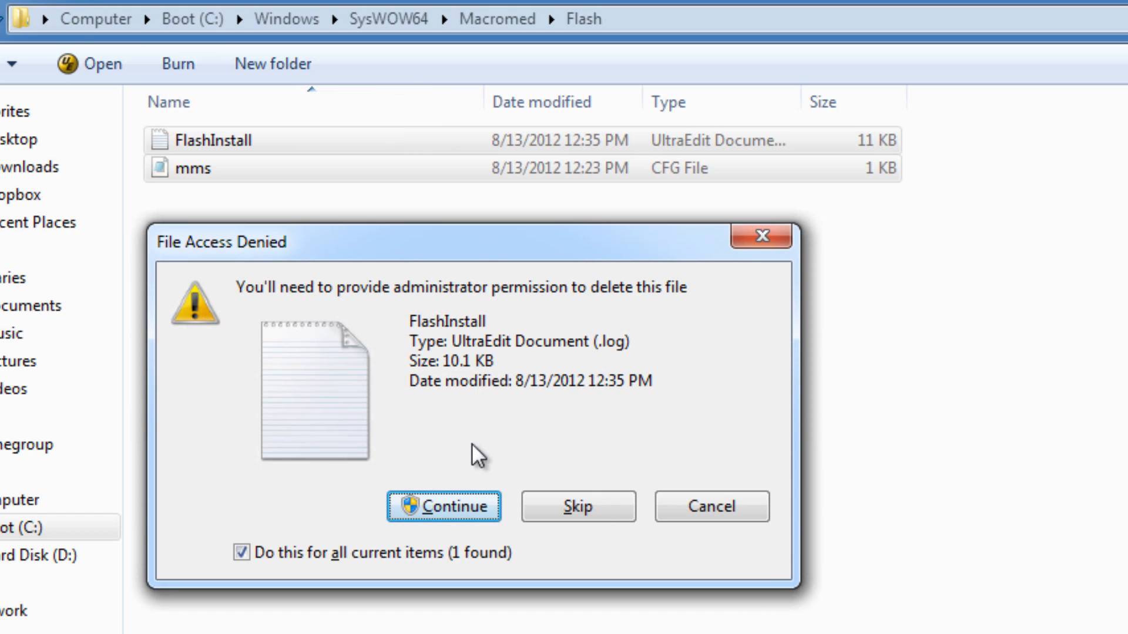
left_click(445, 505)
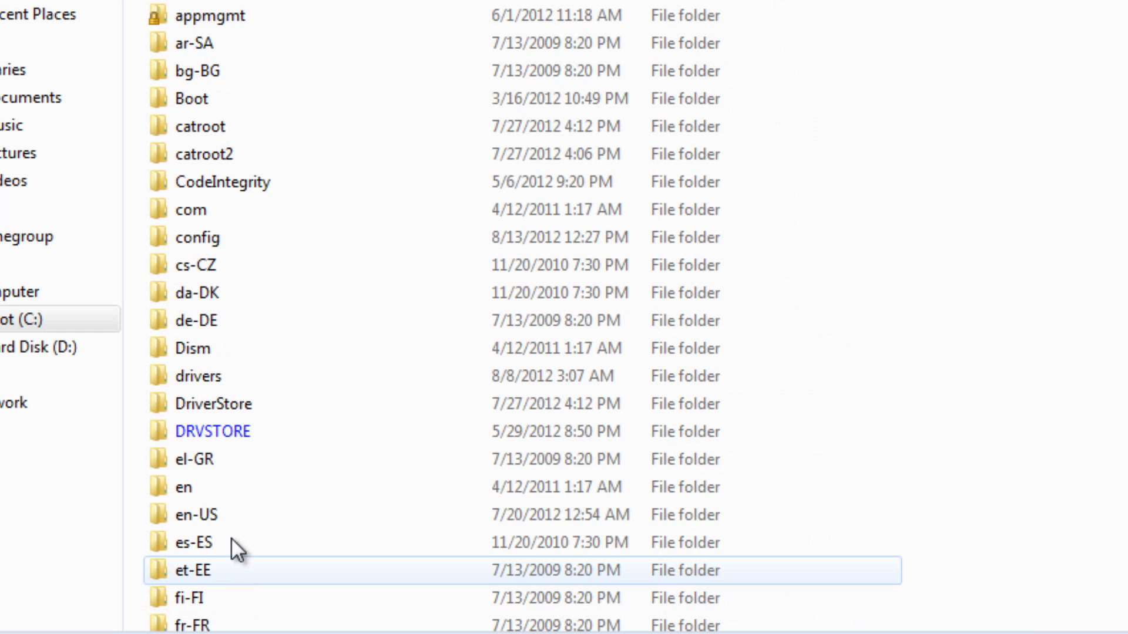
Go into System32\Macromed\Flash and delete its FlashInstall log with administrator permission.
scroll("down", 3)
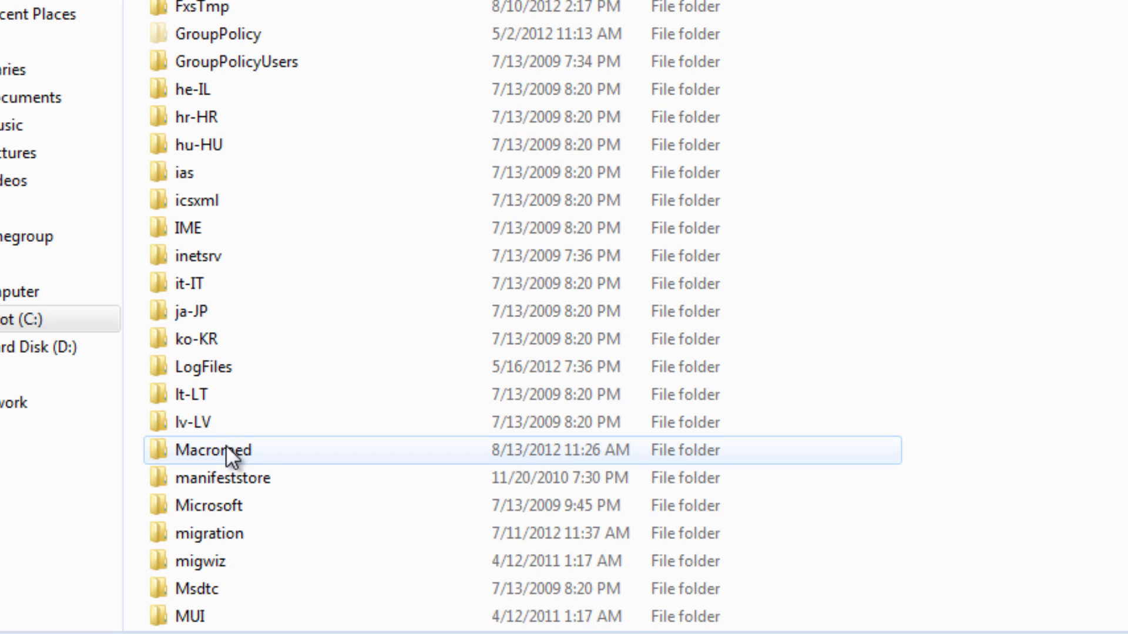
double_click(214, 450)
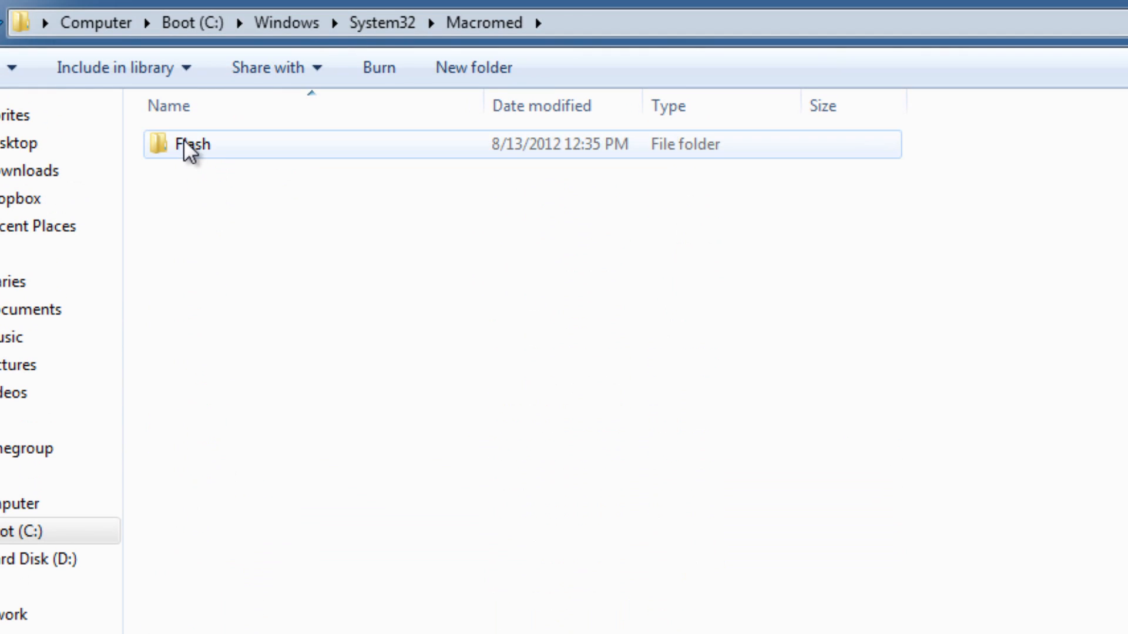
double_click(192, 143)
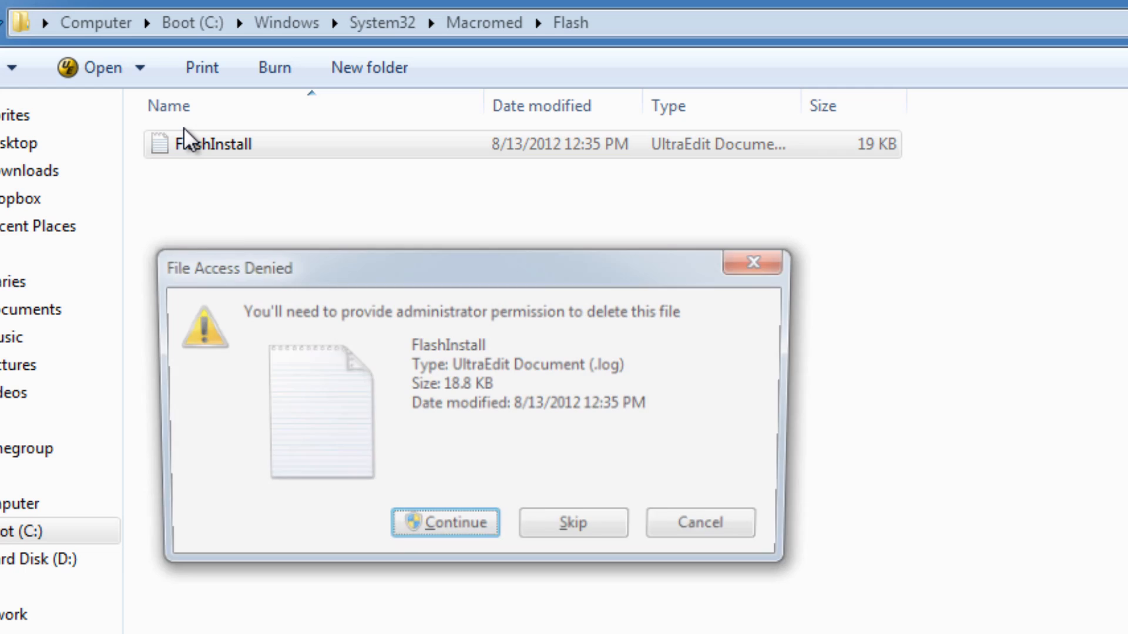
left_click(445, 522)
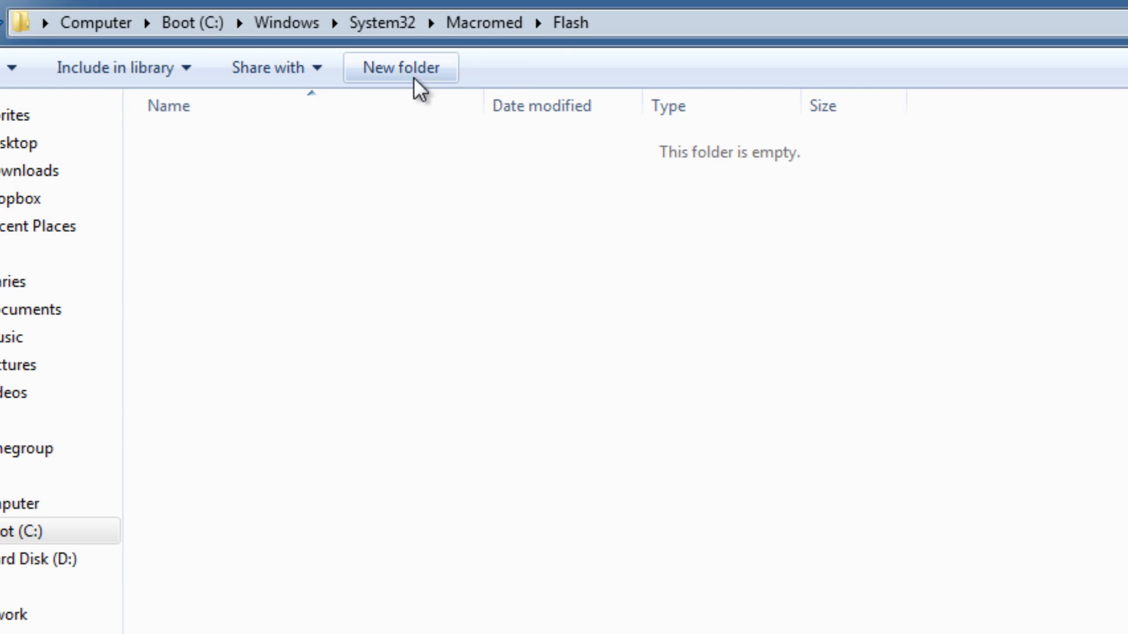
mouse_move(484, 49)
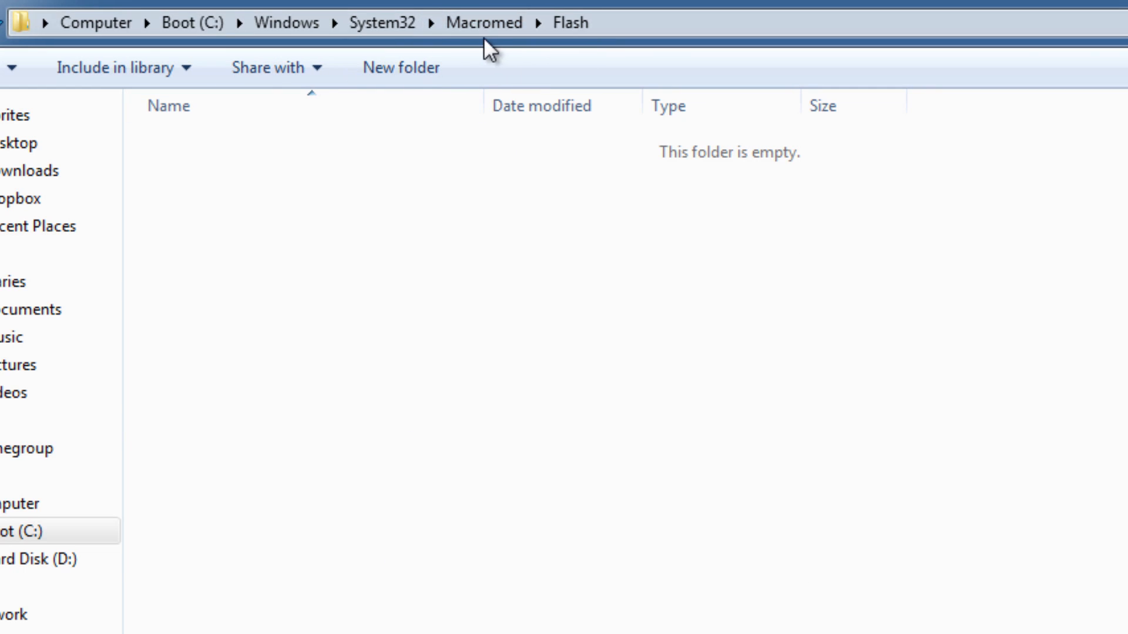
mouse_move(382, 22)
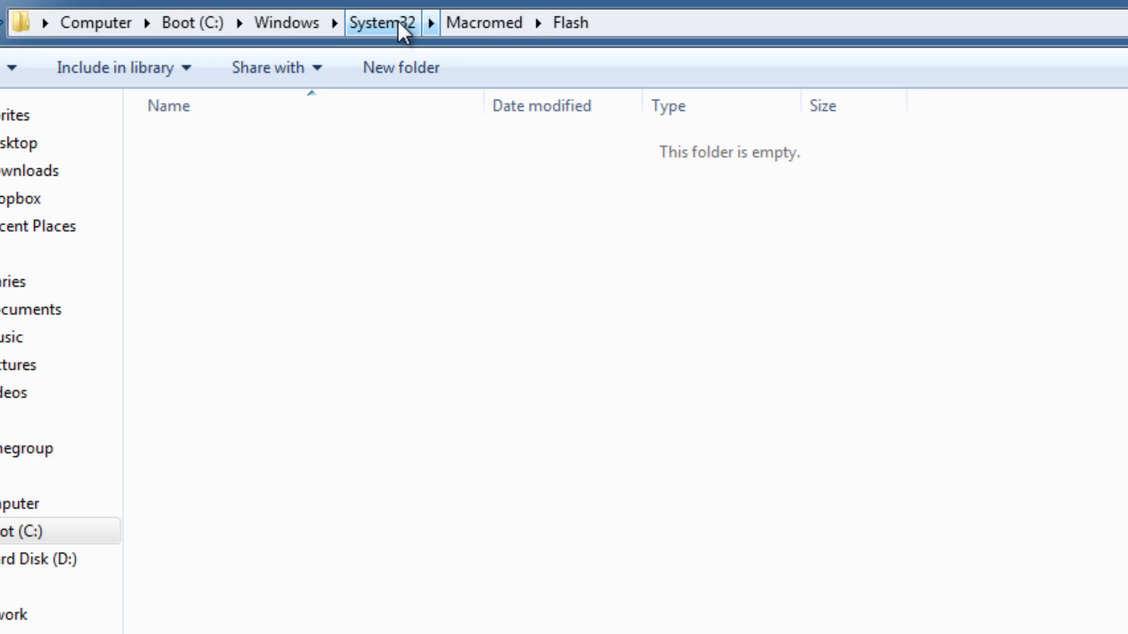
Go to %appdata%\Adobe\Flash Player and delete the AFCache and AssetCache folders.
left_click(286, 22)
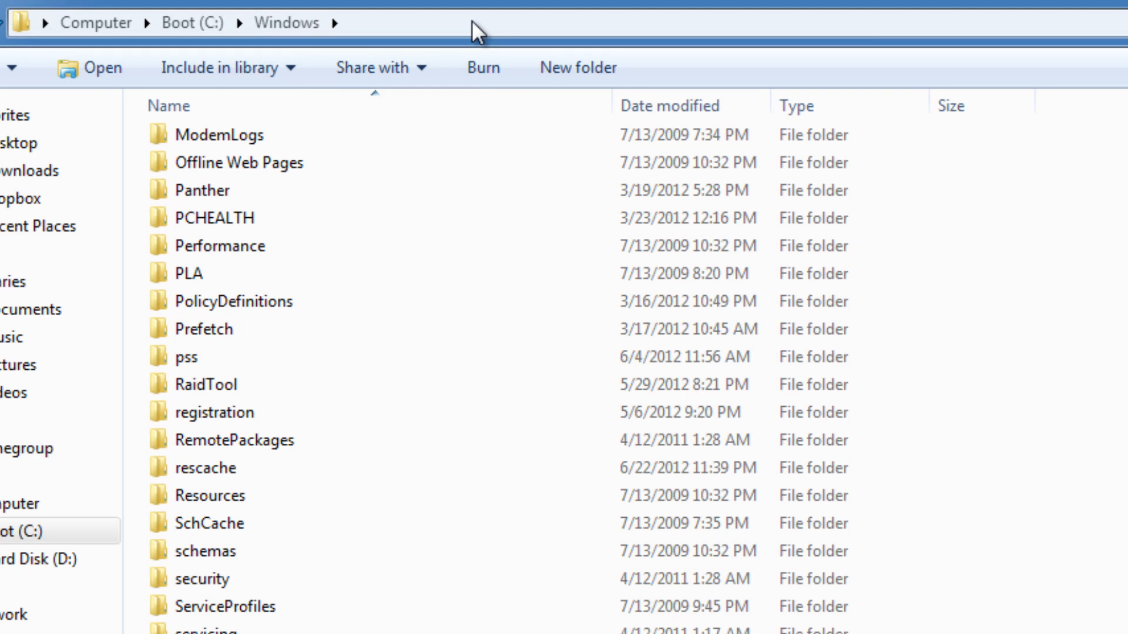
mouse_move(373, 68)
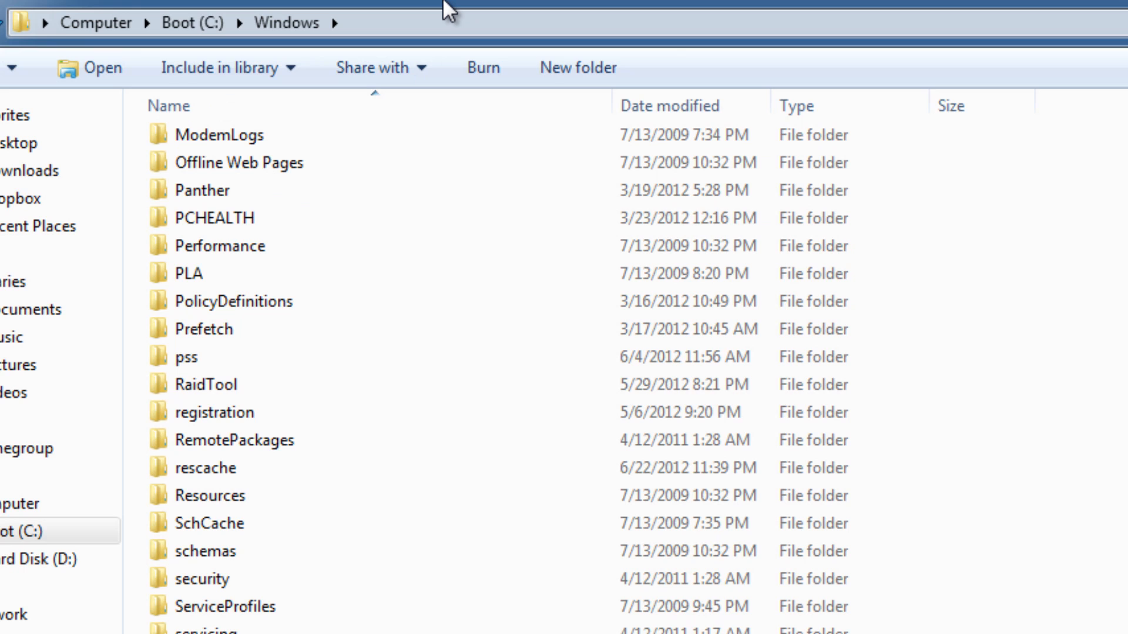
mouse_move(445, 28)
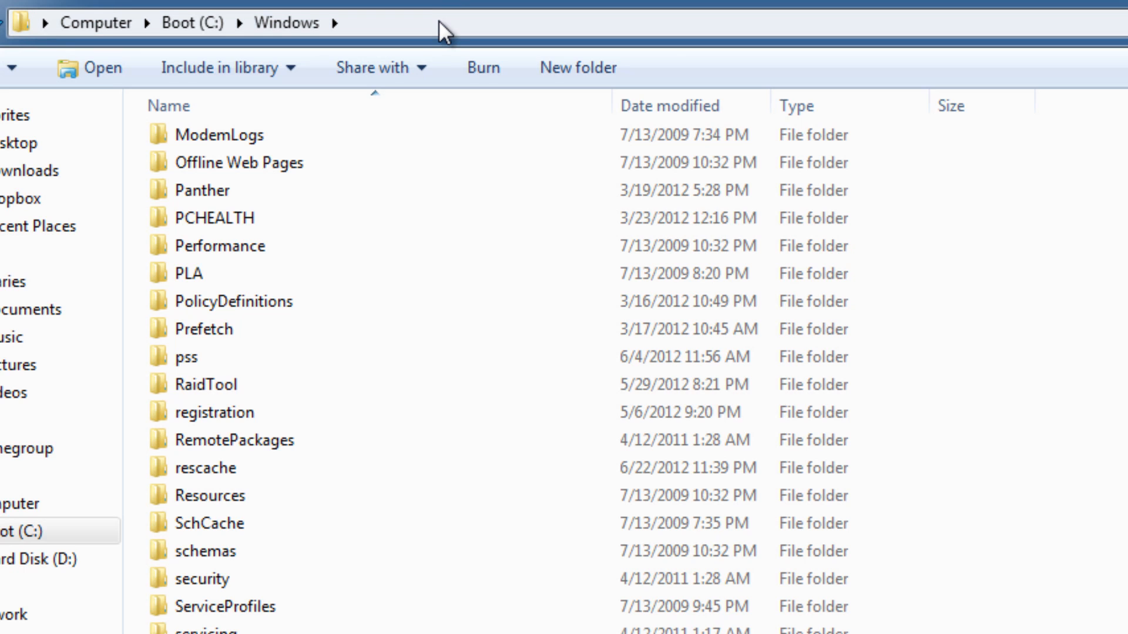
type("%appdata%\\Adobe\\Flash Player")
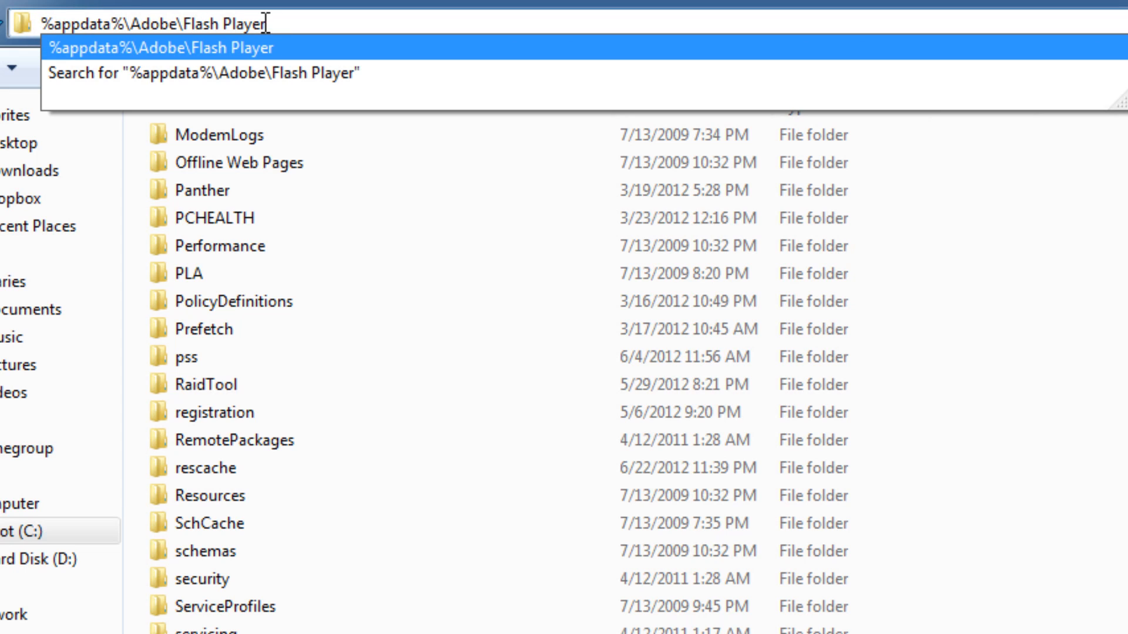
key("Enter")
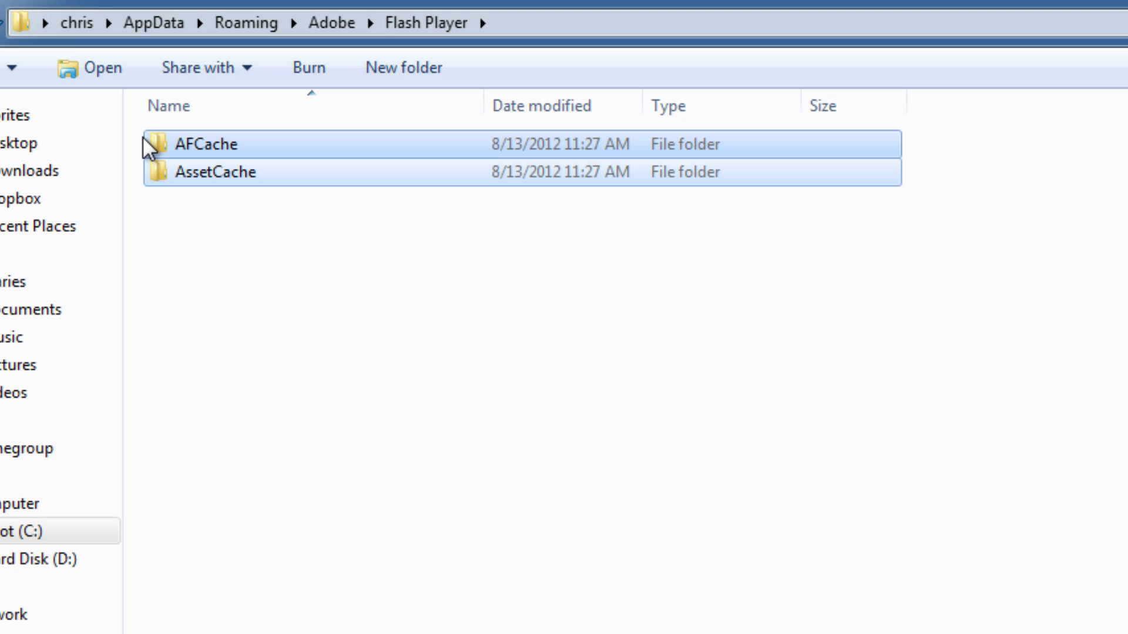
key("Delete")
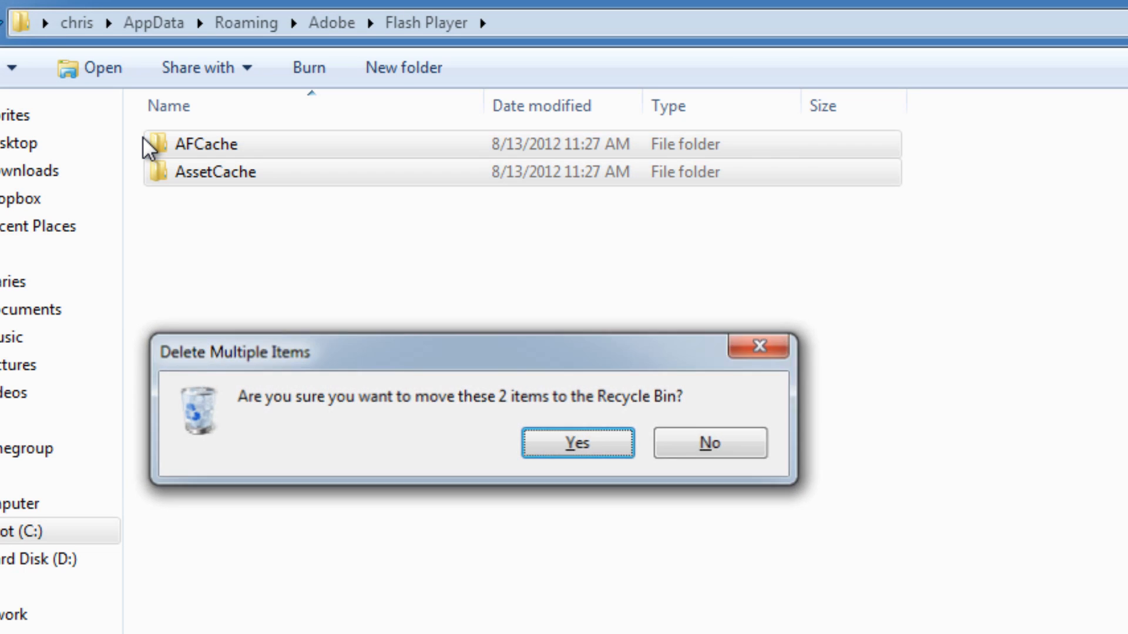
left_click(575, 442)
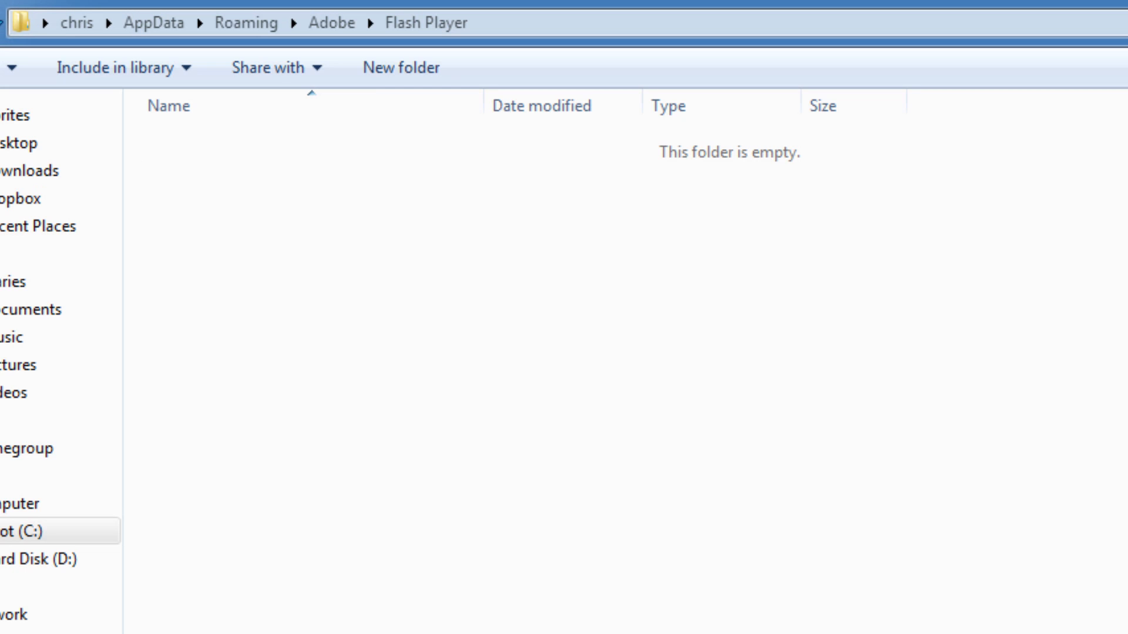
Go to %appdata%\Macromedia\Flash Player, delete #SharedObjects and macromedia.com, then return to Boot (C:).
type("%appdata%\\Macromedia\\Flash Player")
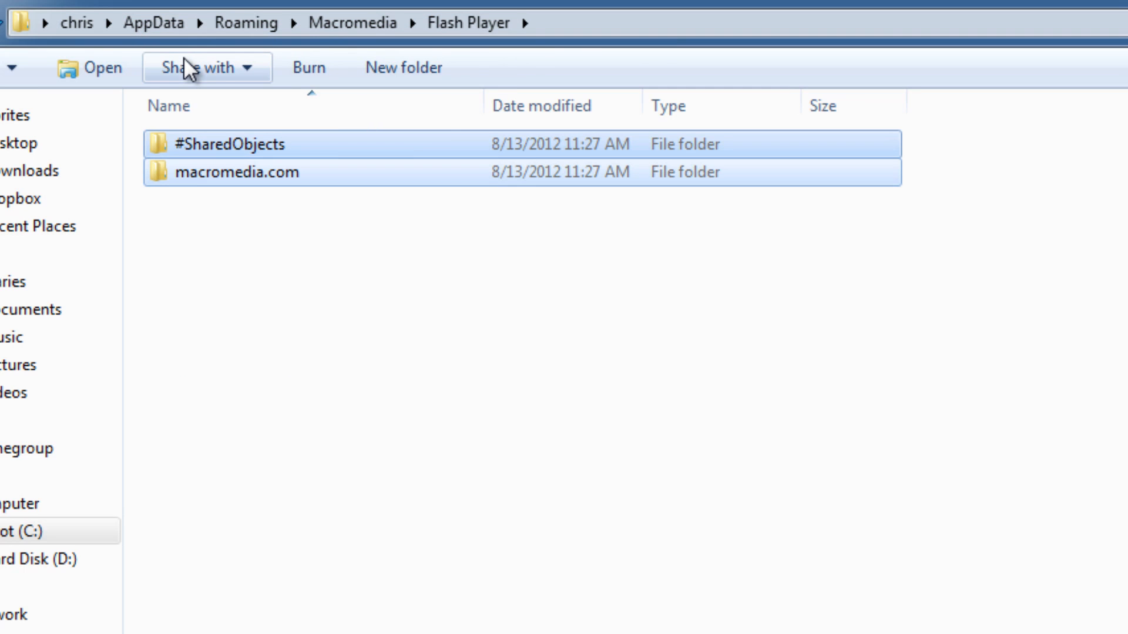
key("Delete")
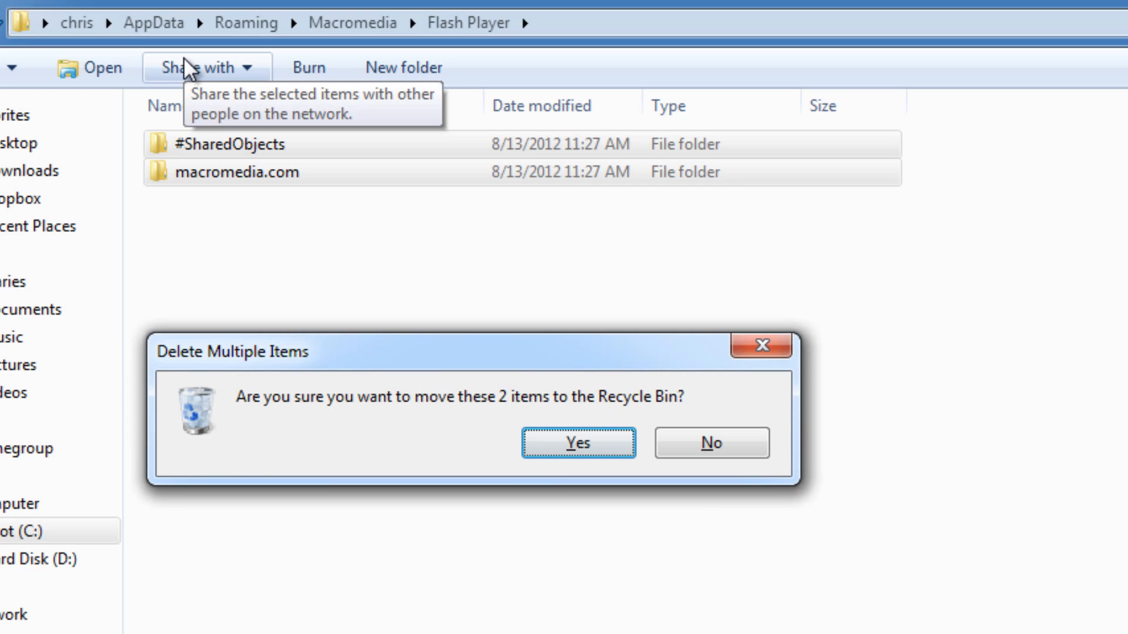
left_click(578, 443)
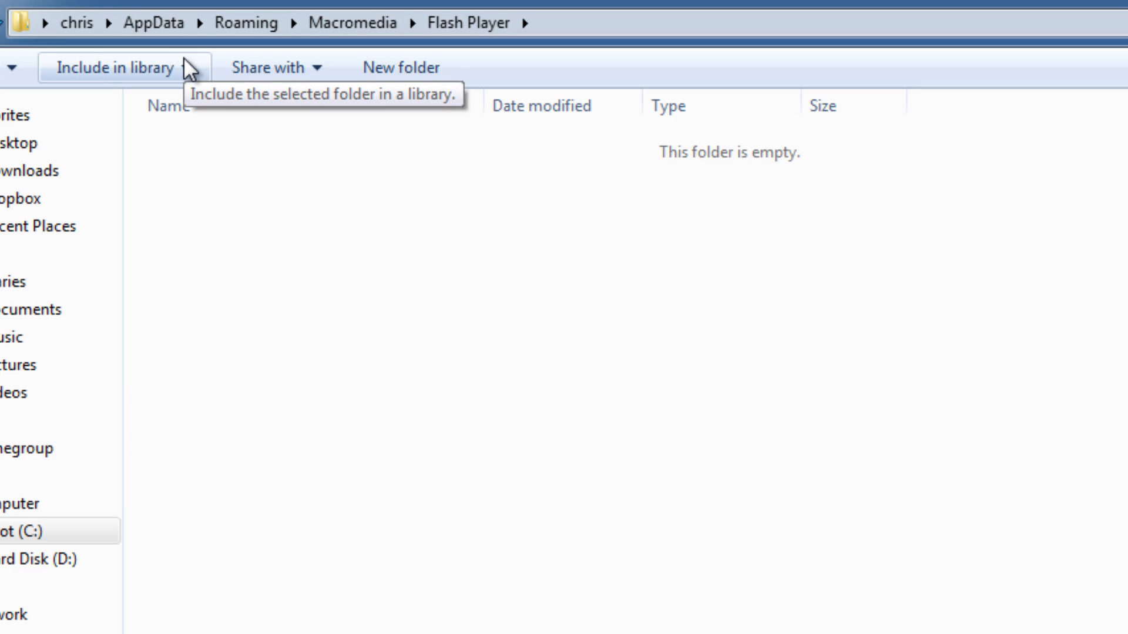
mouse_move(196, 390)
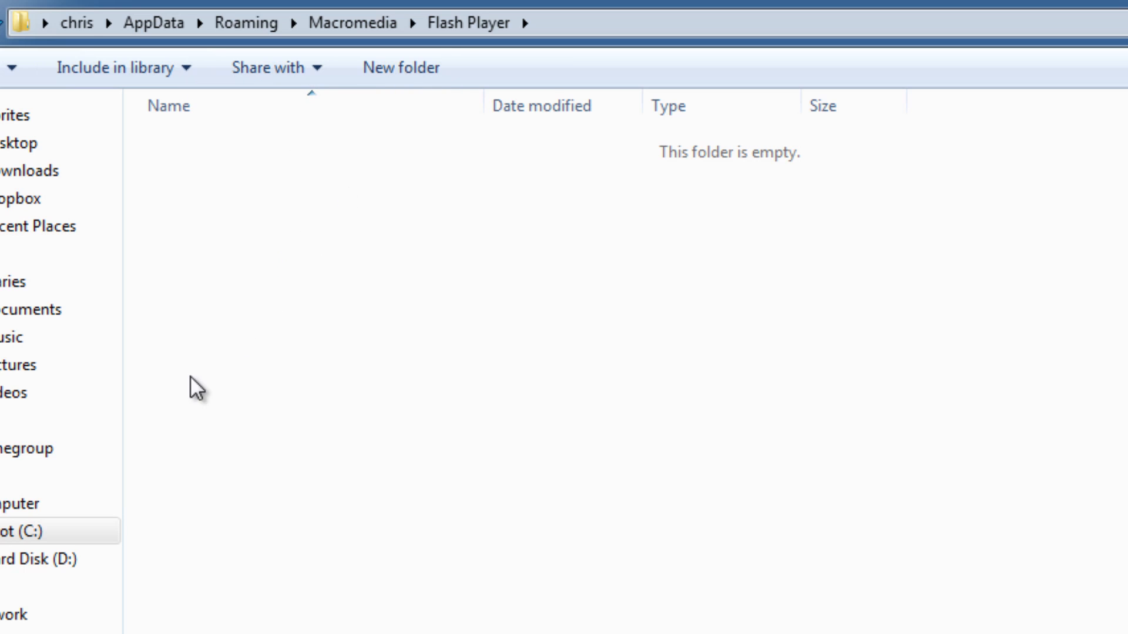
left_click(28, 532)
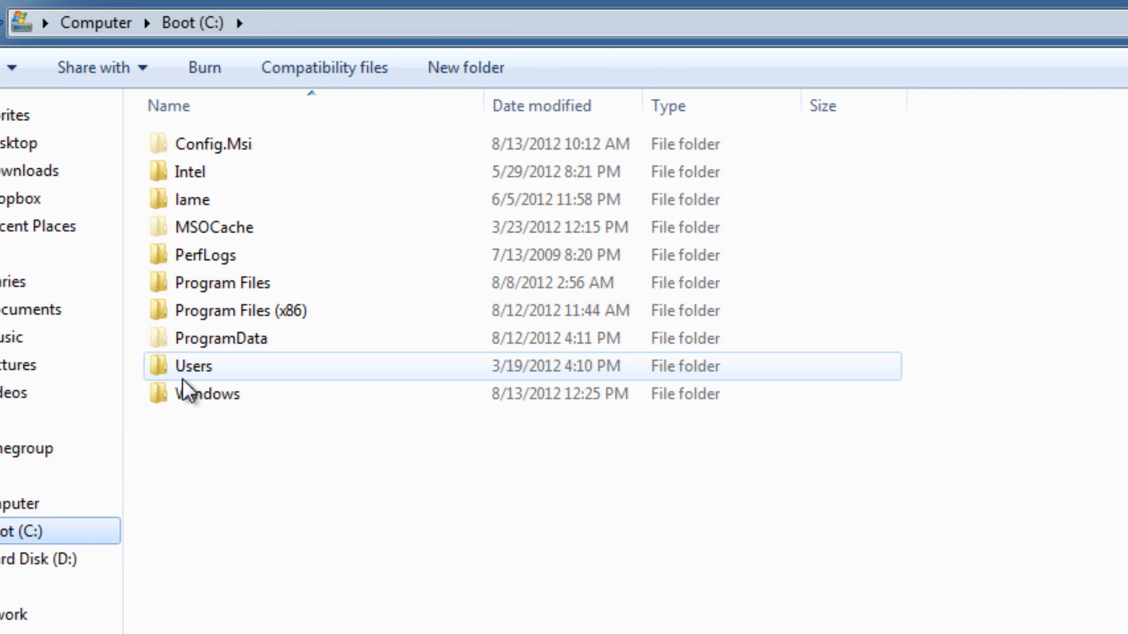
Reopen Windows\SysWOW64 and scroll through it checking for remaining Flash files.
double_click(208, 394)
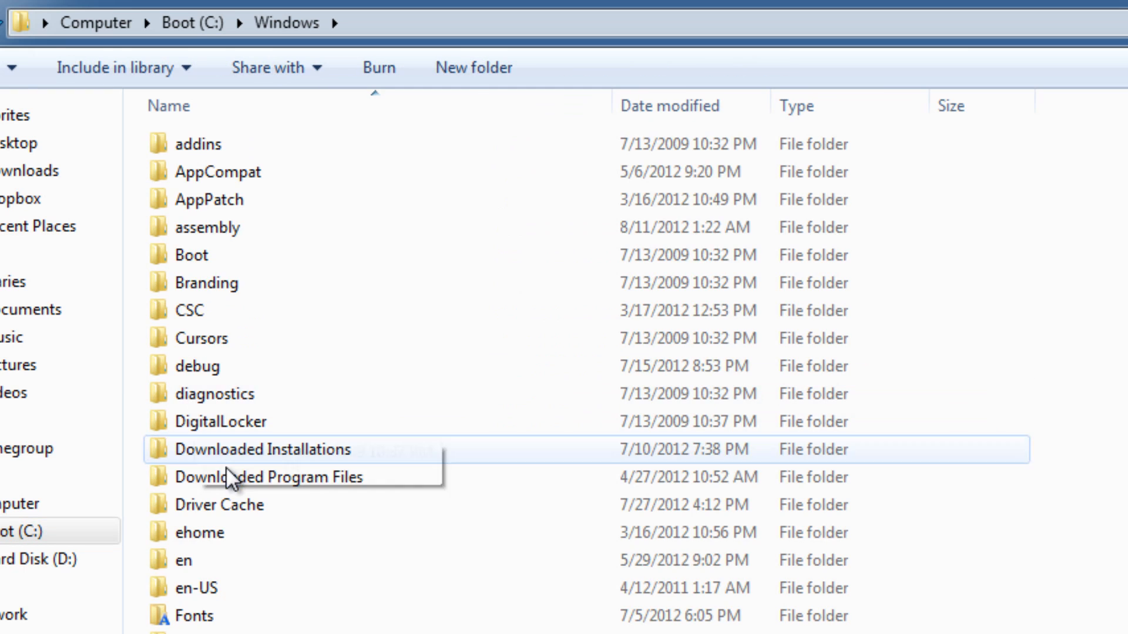
scroll("down", 3)
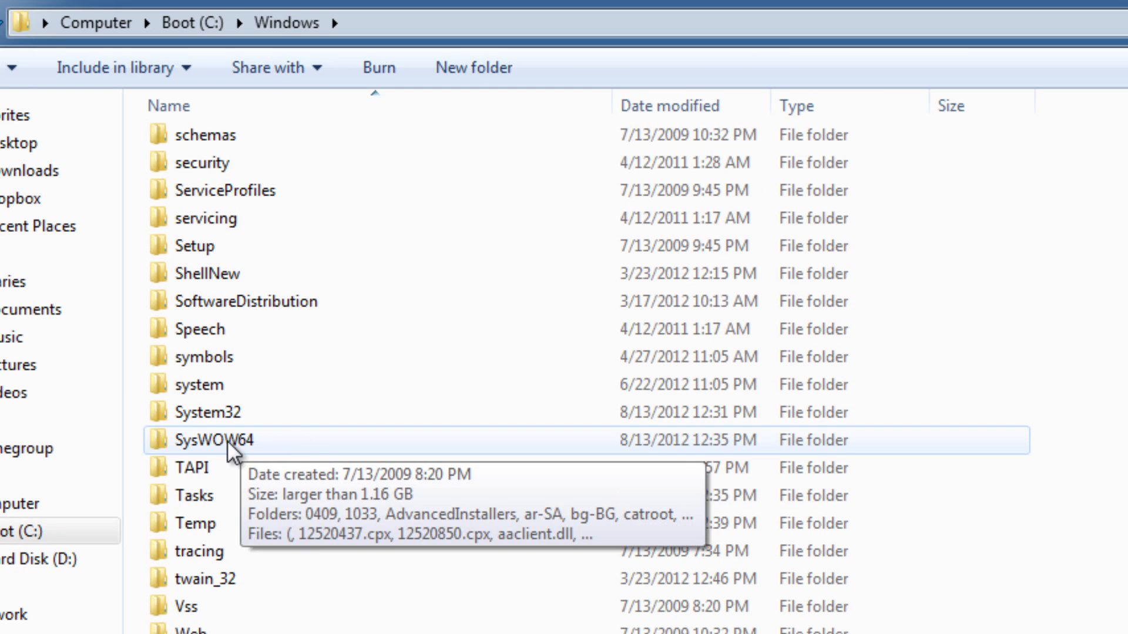
mouse_move(248, 453)
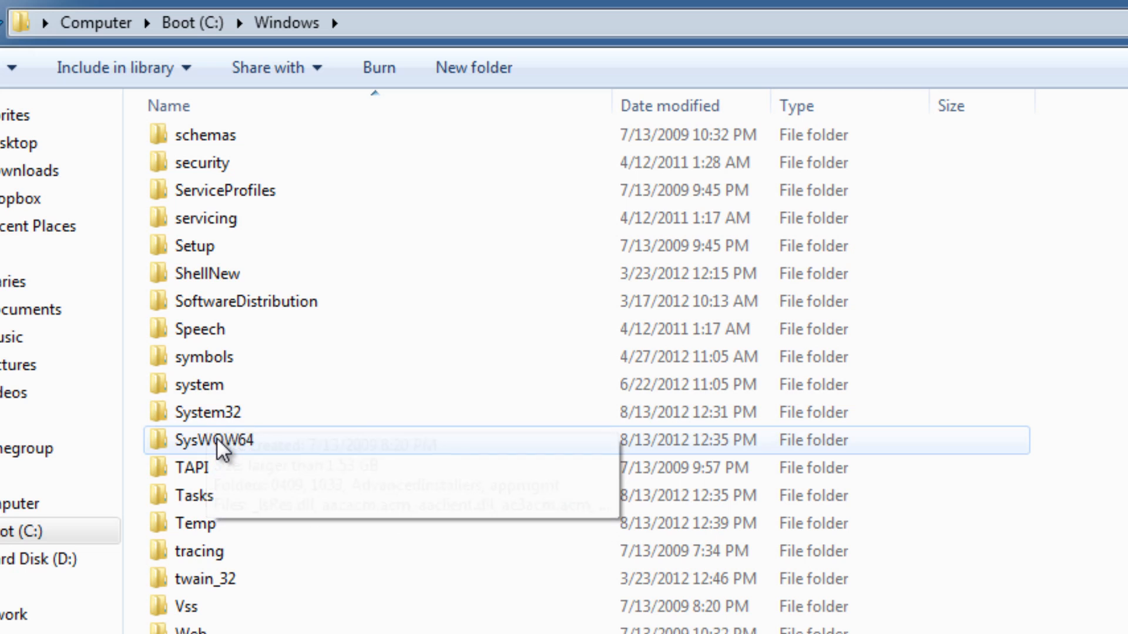
double_click(208, 440)
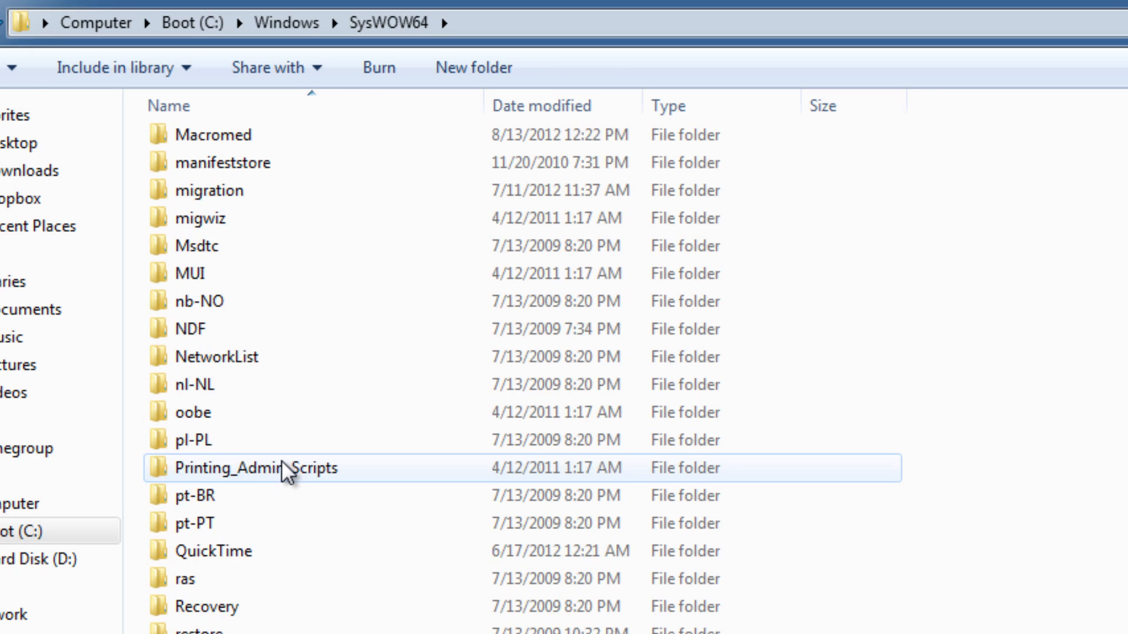
scroll("down", 3)
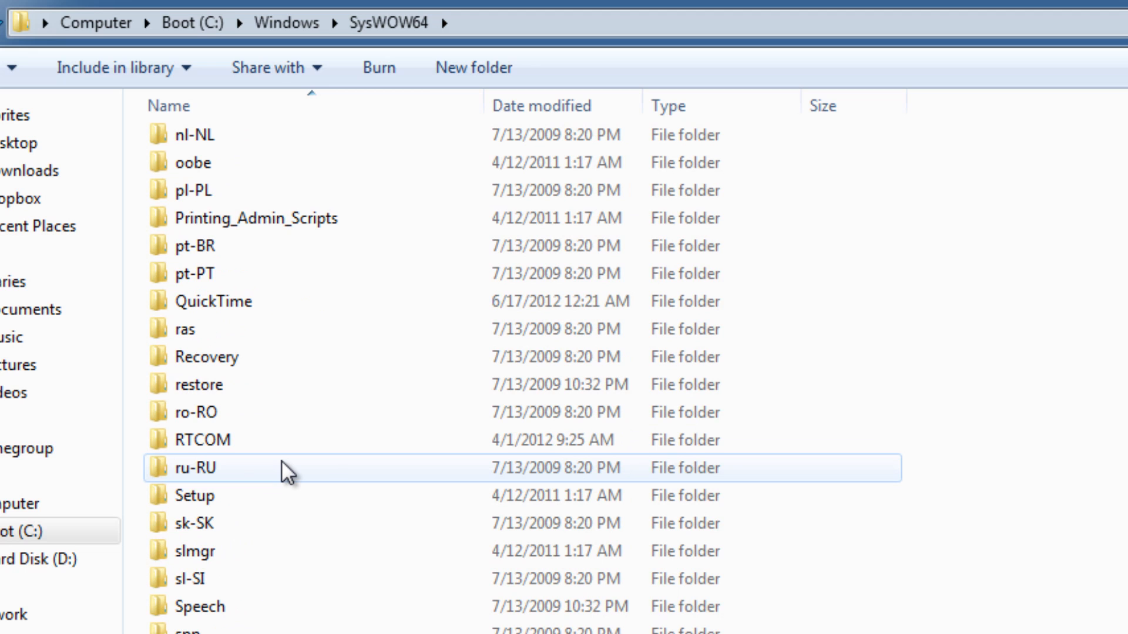
scroll("down", 3)
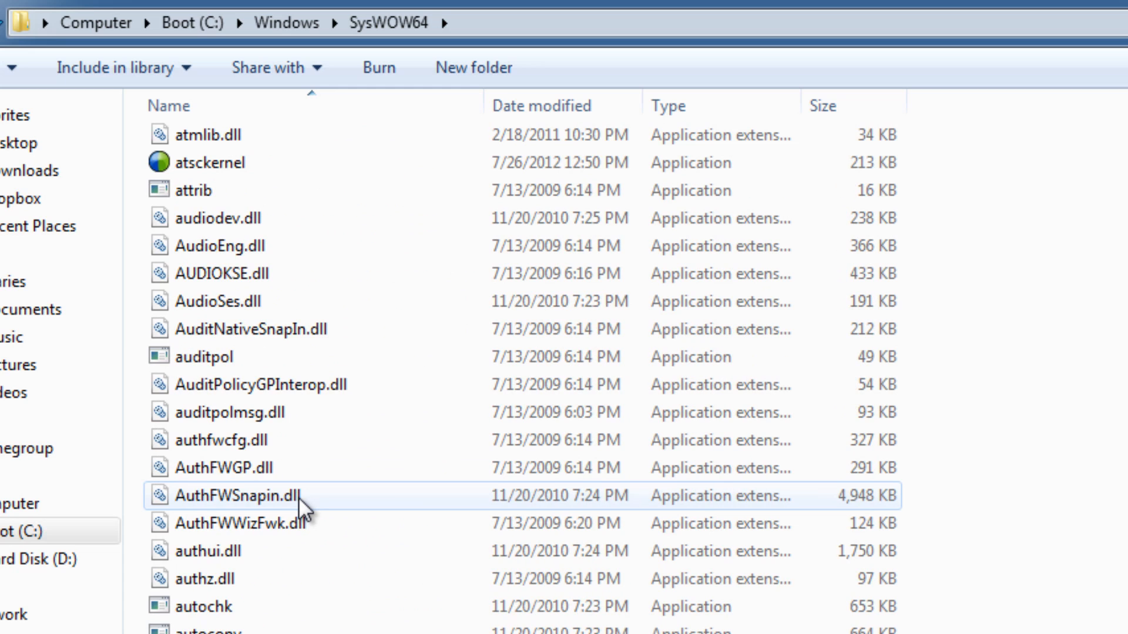
scroll("down", 3)
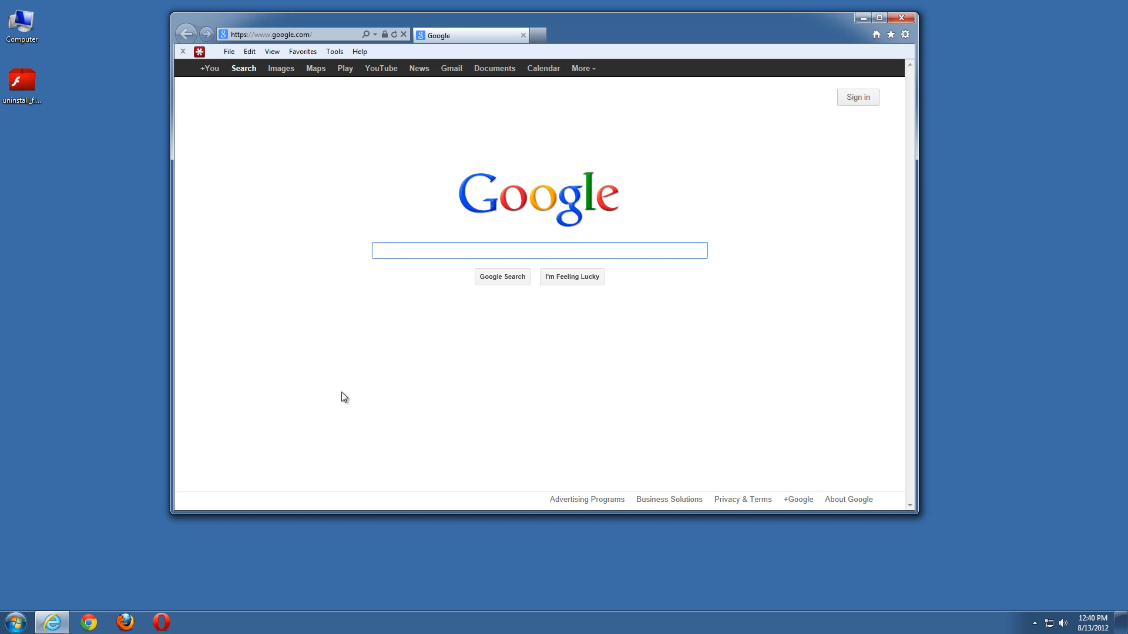
Load the get.adobe.com/flashplayer download page in the browser.
left_click(889, 17)
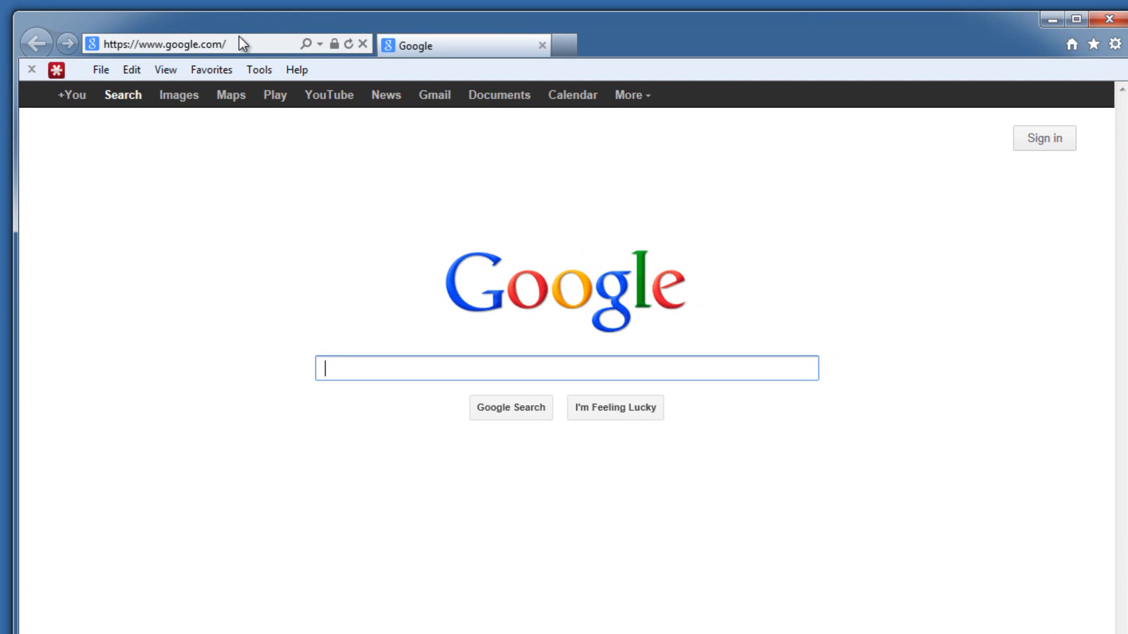
left_click(166, 42)
type("get")
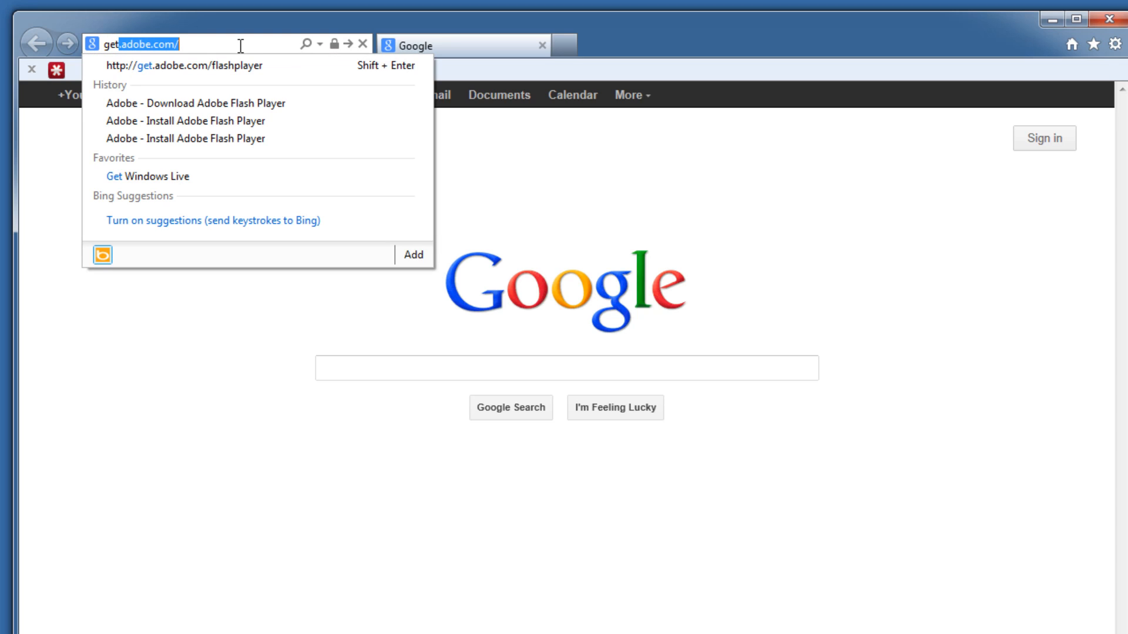
left_click(178, 66)
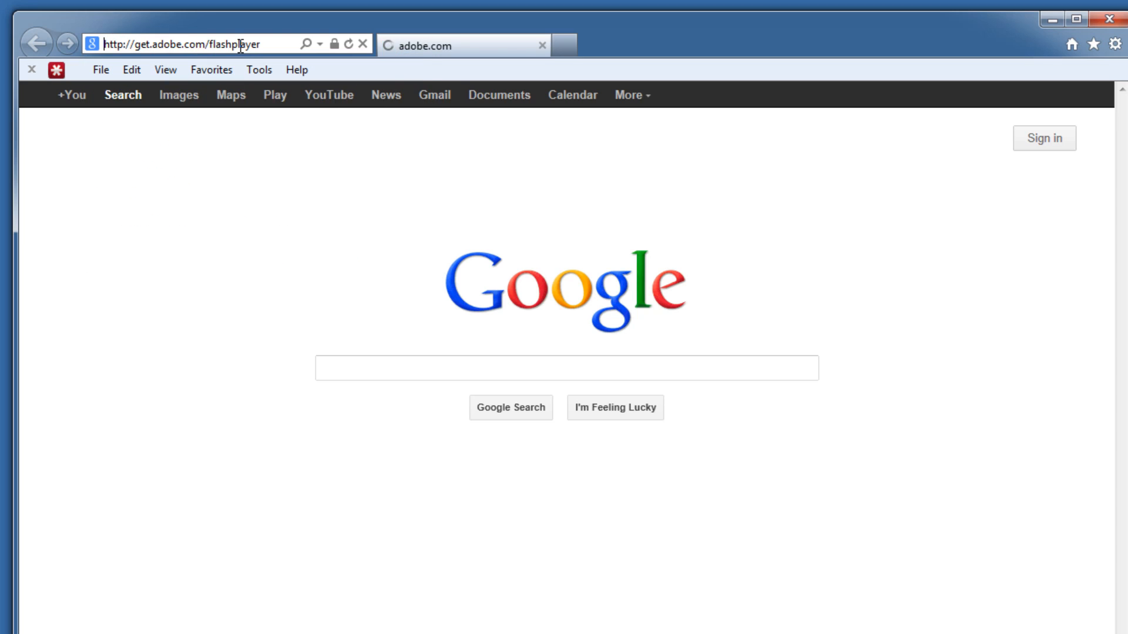
key("Enter")
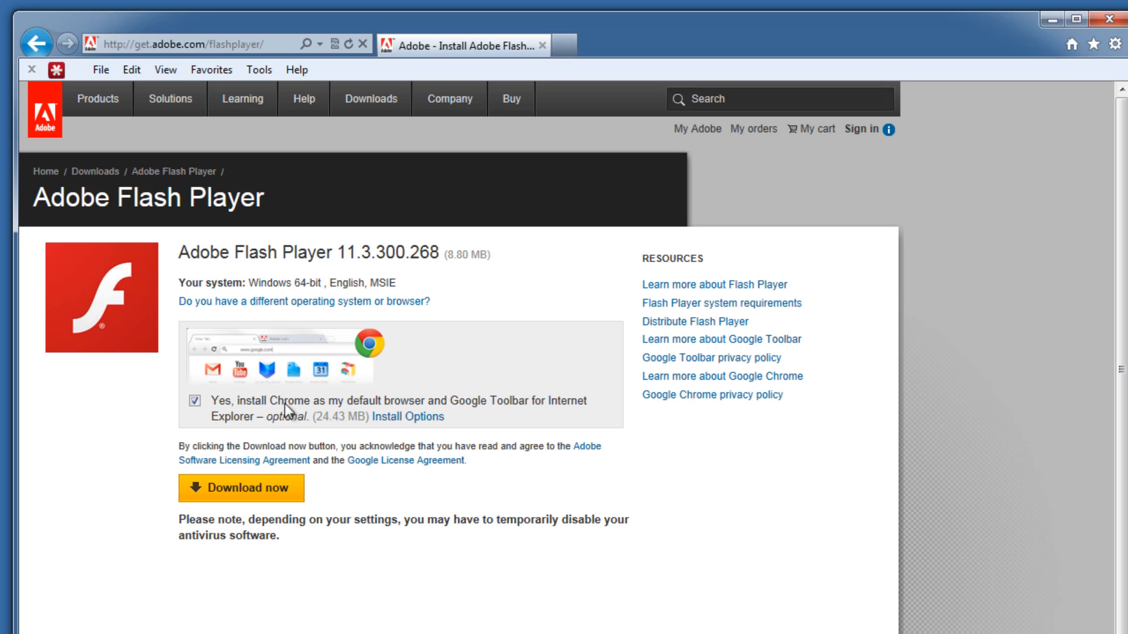
Untick the Chrome/Google Toolbar offer and start the Flash Player download.
left_click(195, 399)
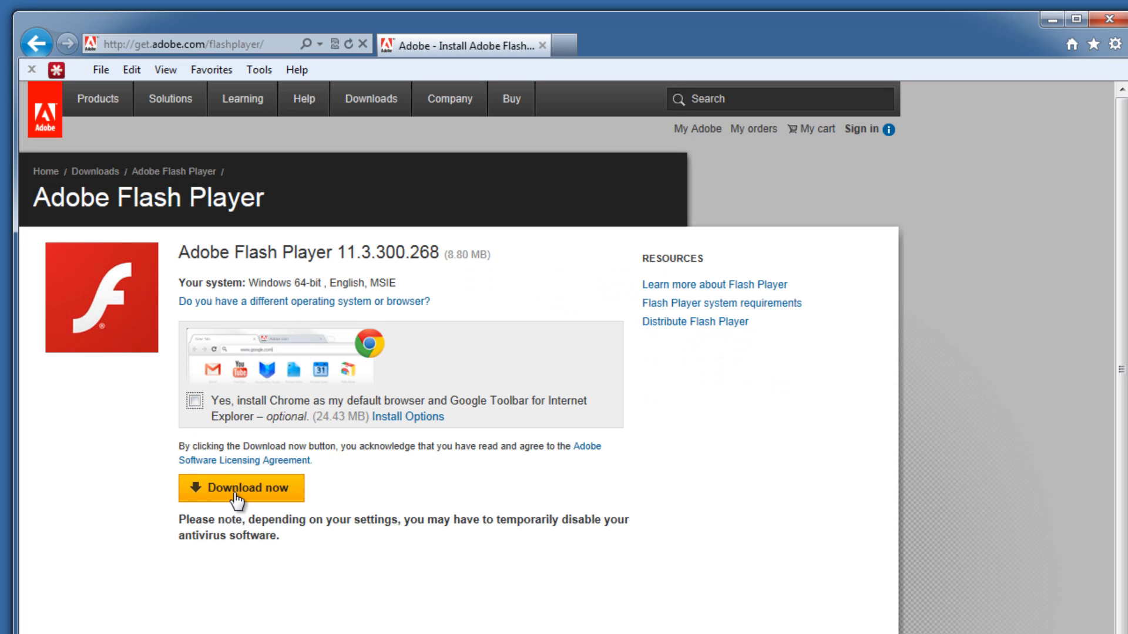
left_click(240, 488)
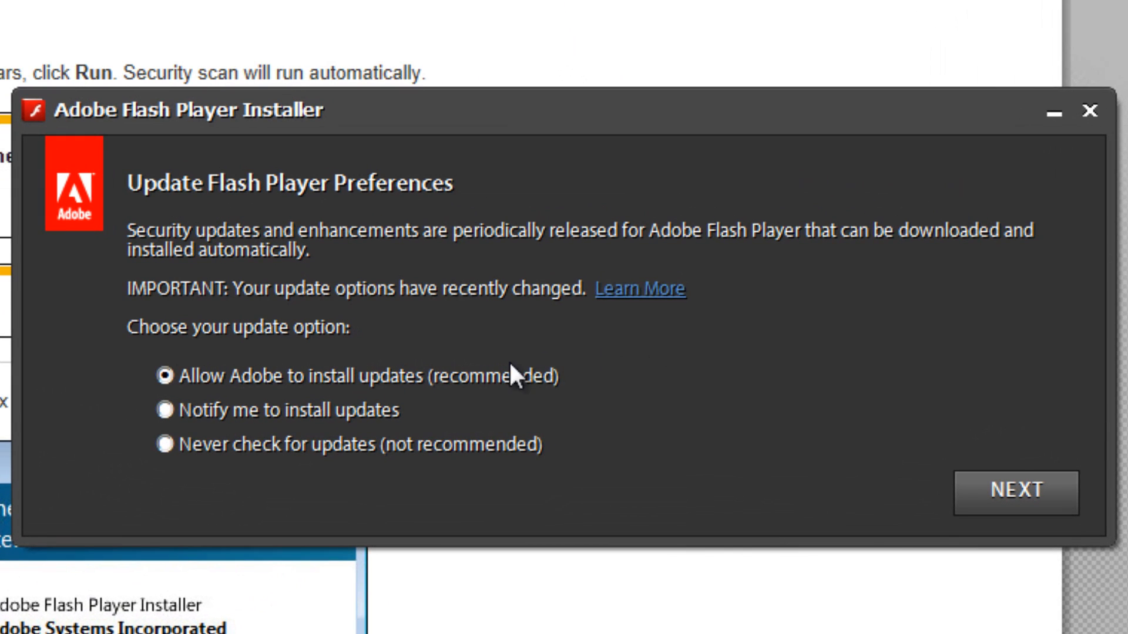
mouse_move(457, 380)
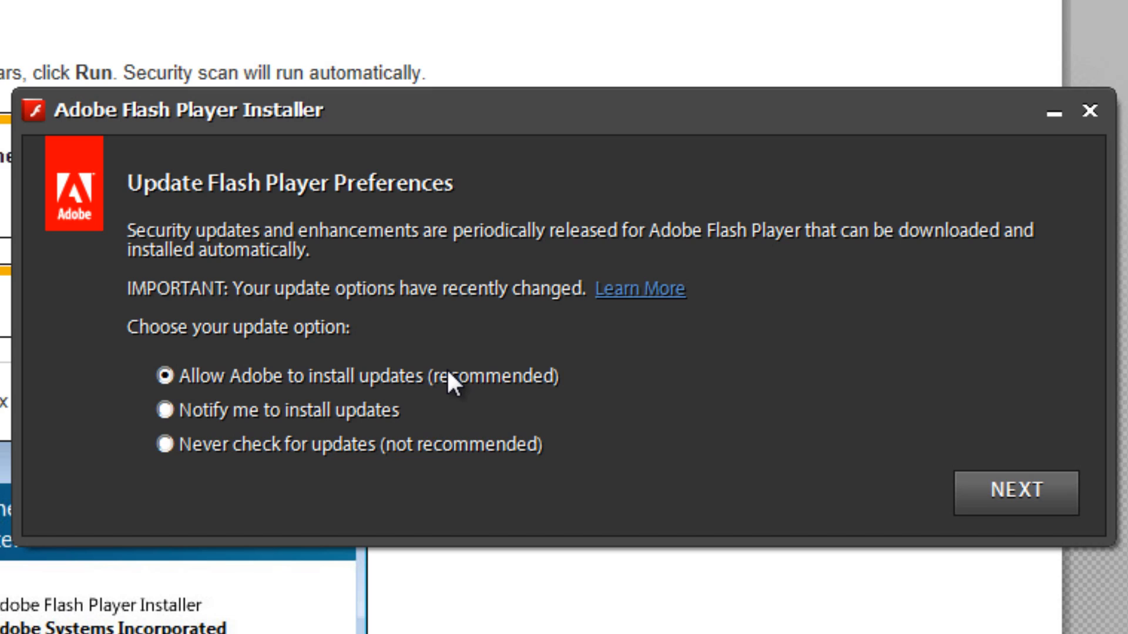
mouse_move(585, 419)
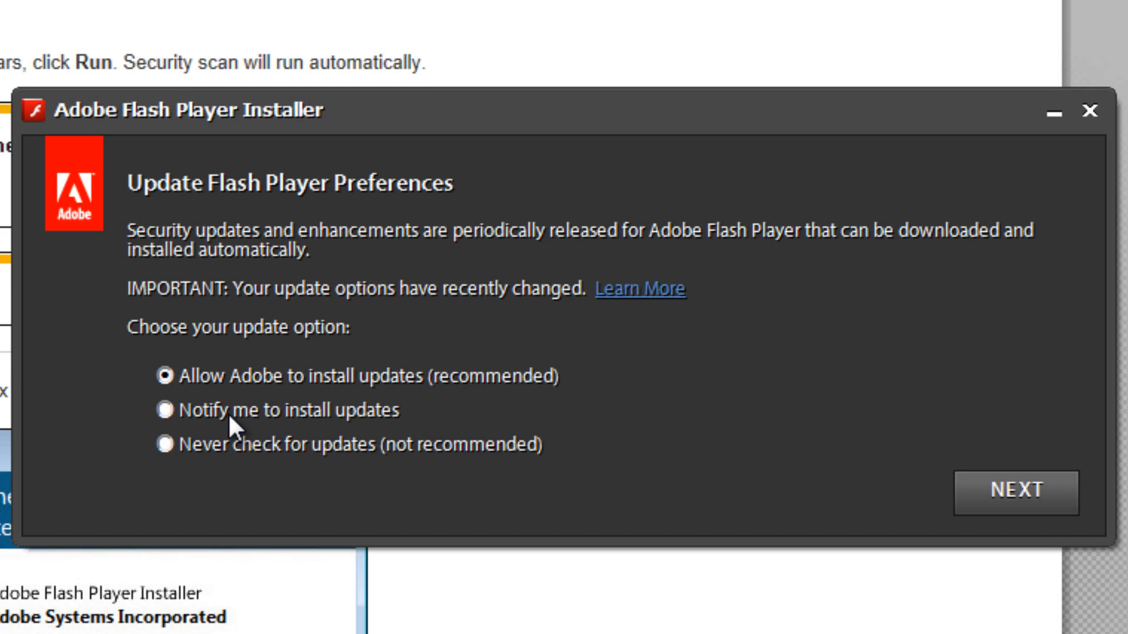
mouse_move(244, 430)
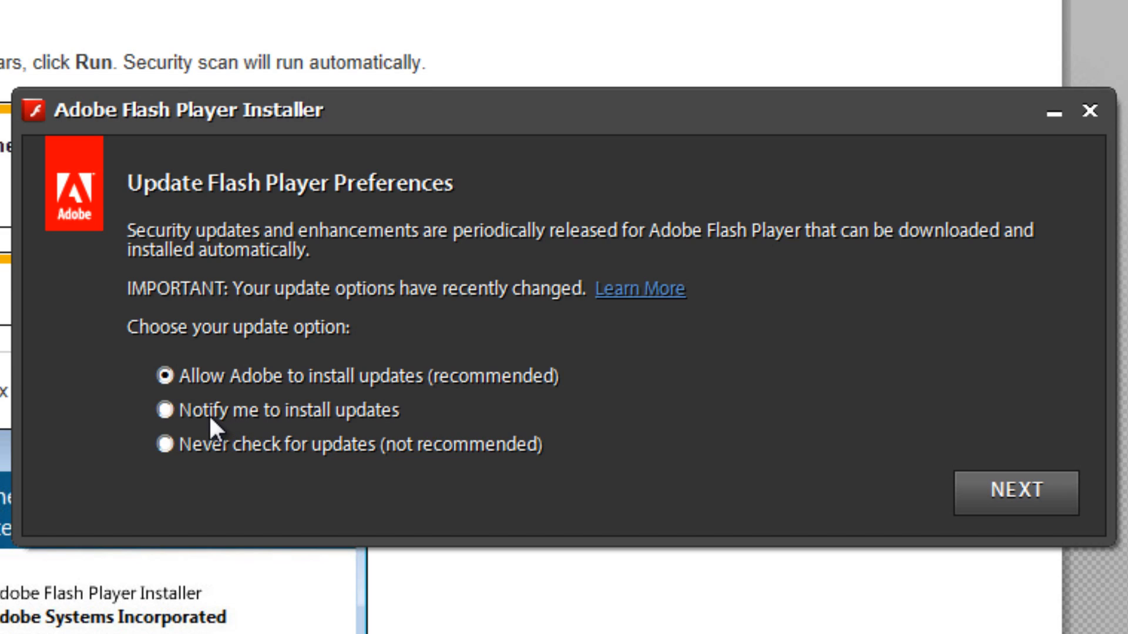
mouse_move(560, 513)
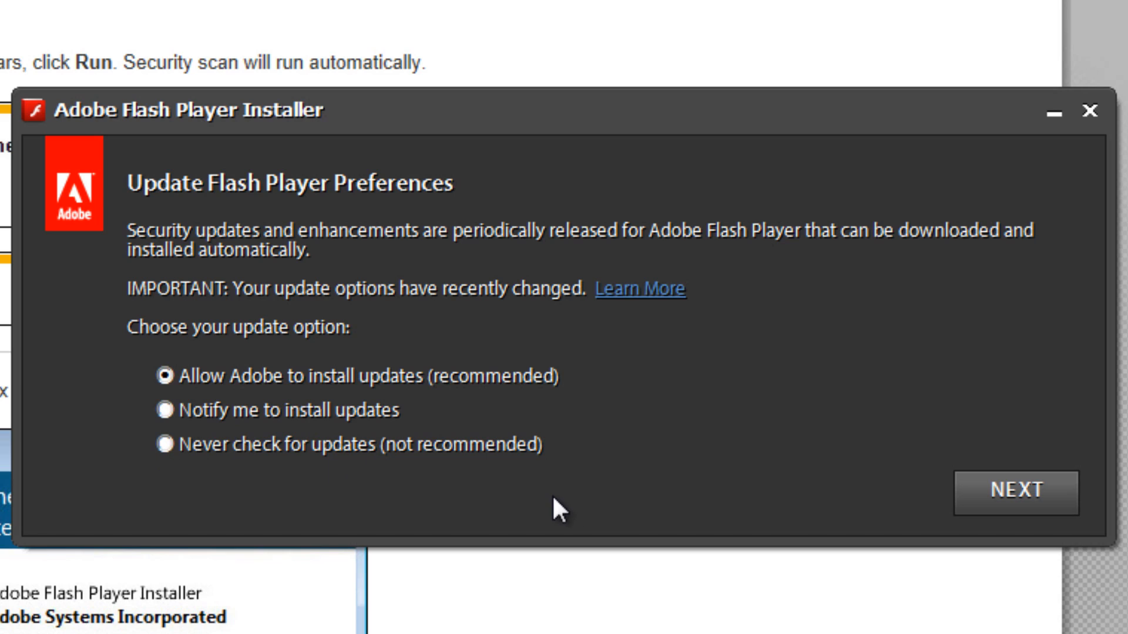
mouse_move(603, 475)
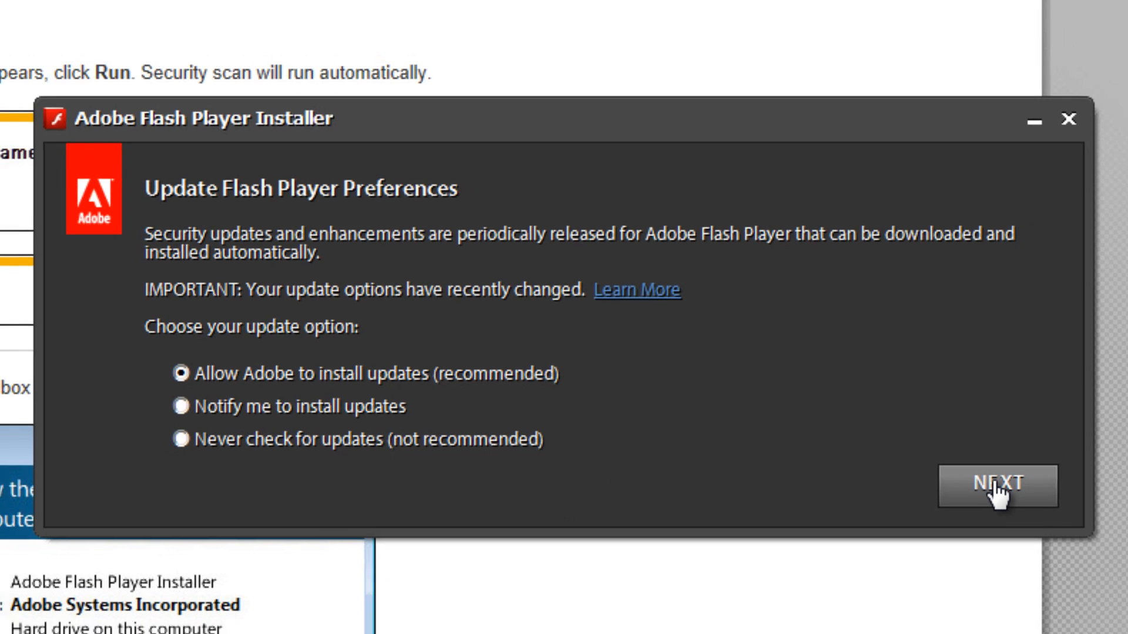
Install Flash Player 11 with automatic updates allowed and finish the installer.
left_click(998, 486)
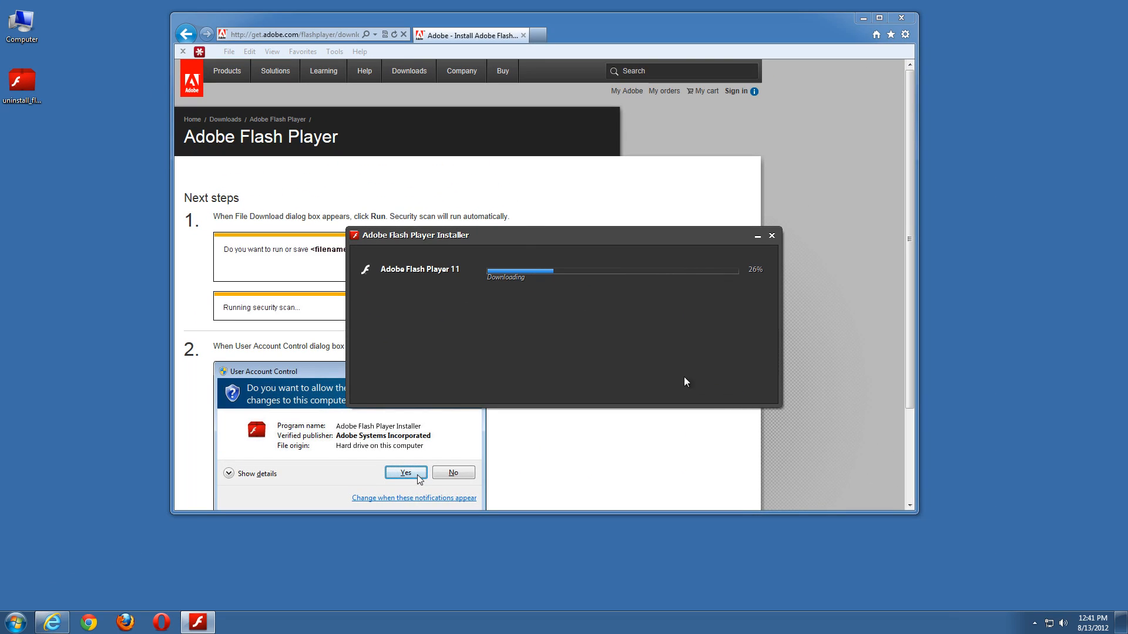
mouse_move(591, 288)
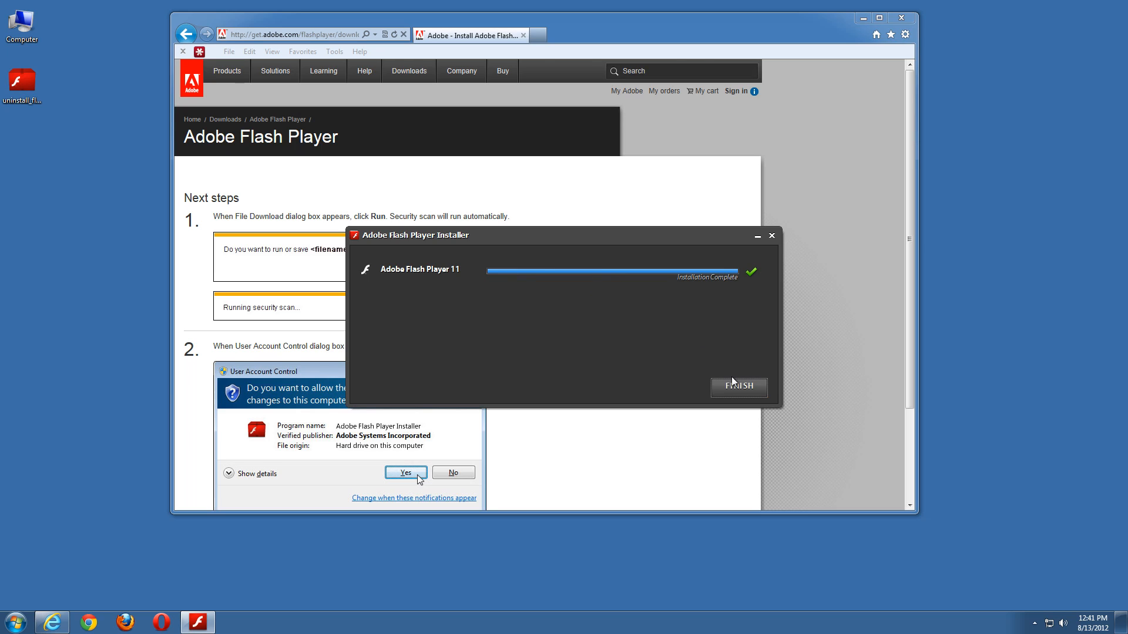
left_click(738, 387)
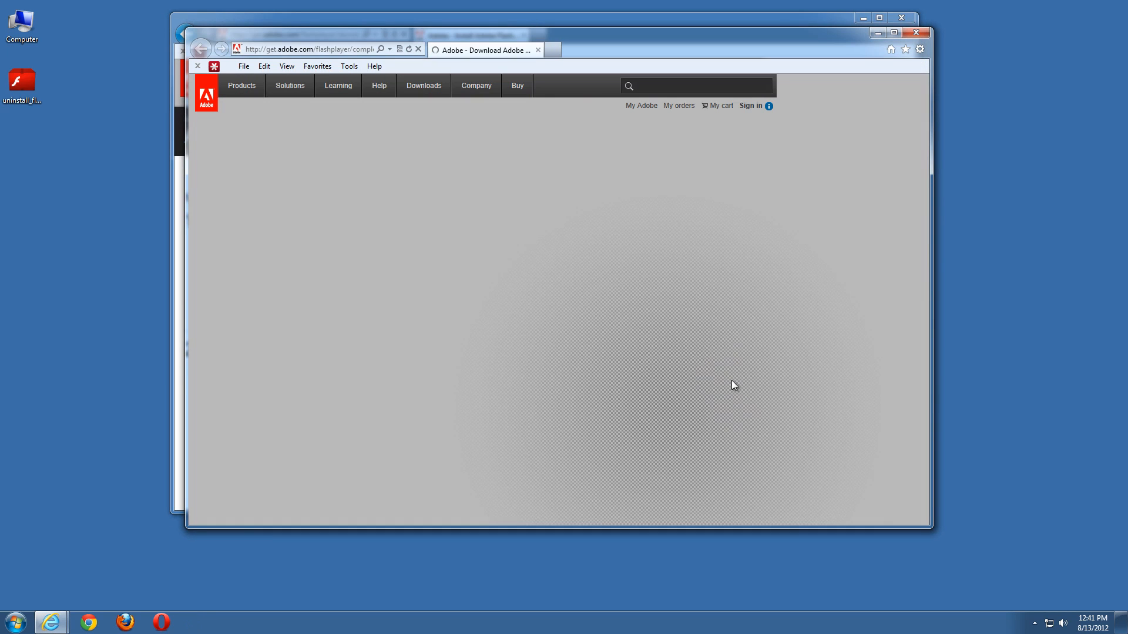